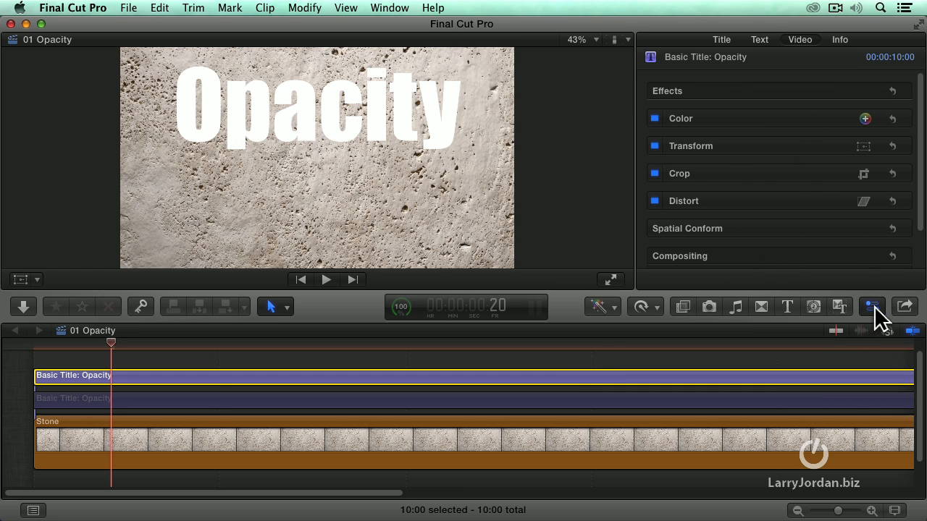
pyautogui.moveTo(872, 306)
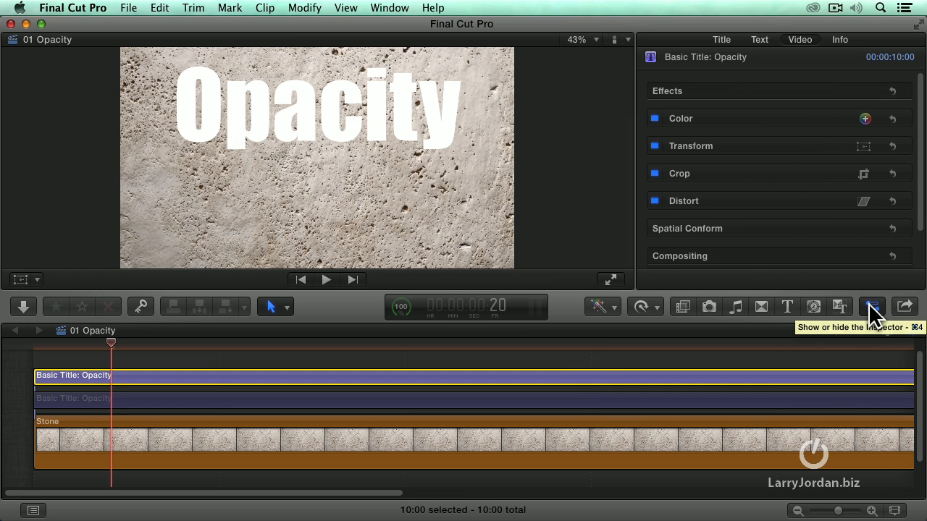
pyautogui.moveTo(809, 49)
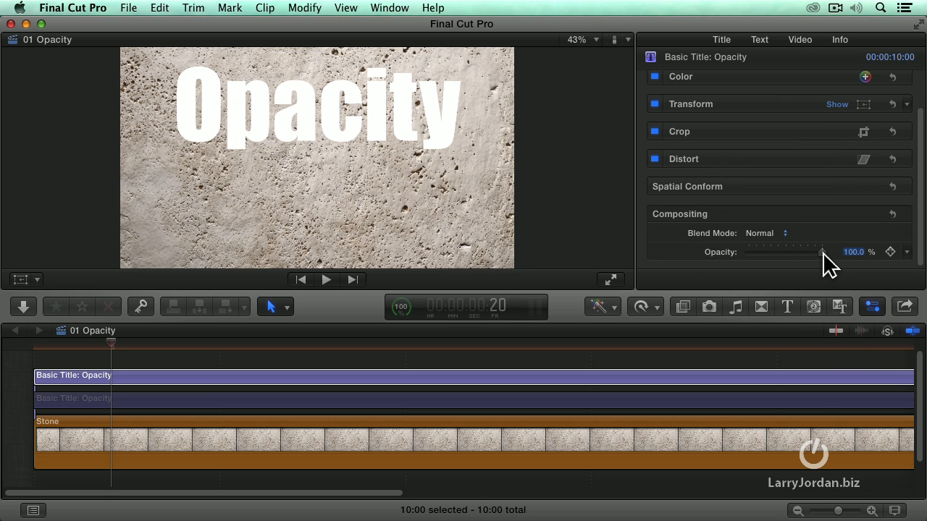
# Fade the white Opacity title down nearly to nothing, then restore it to 100% opacity.
pyautogui.moveTo(826, 252); pyautogui.dragTo(802, 252)
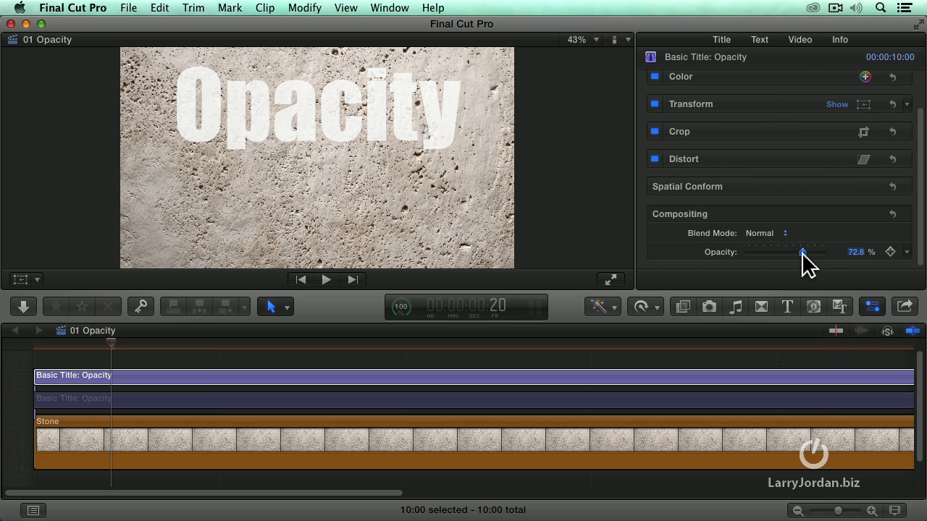
pyautogui.moveTo(802, 252); pyautogui.dragTo(779, 252)
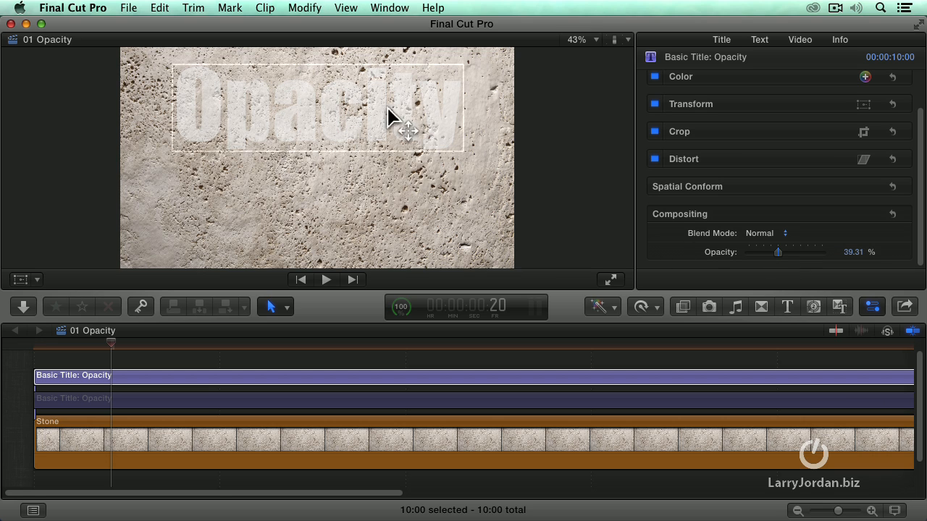
pyautogui.moveTo(194, 142)
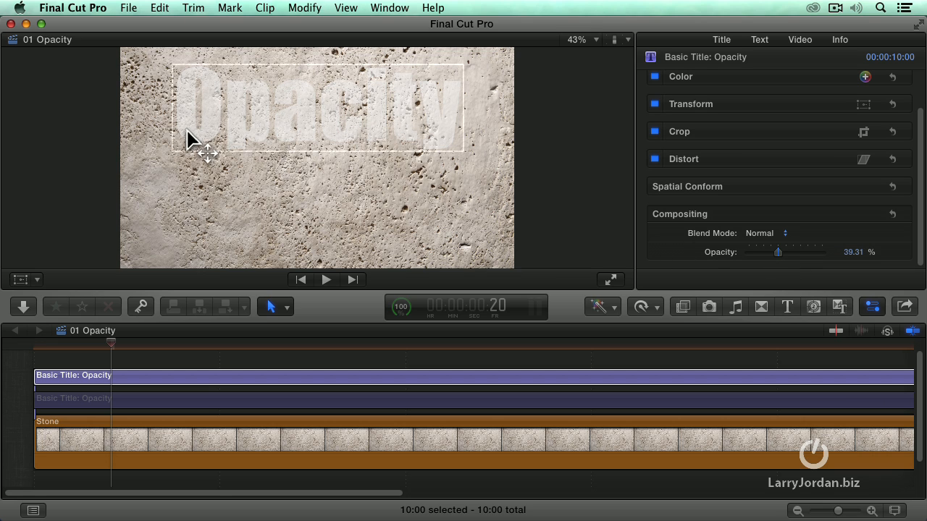
pyautogui.moveTo(223, 133)
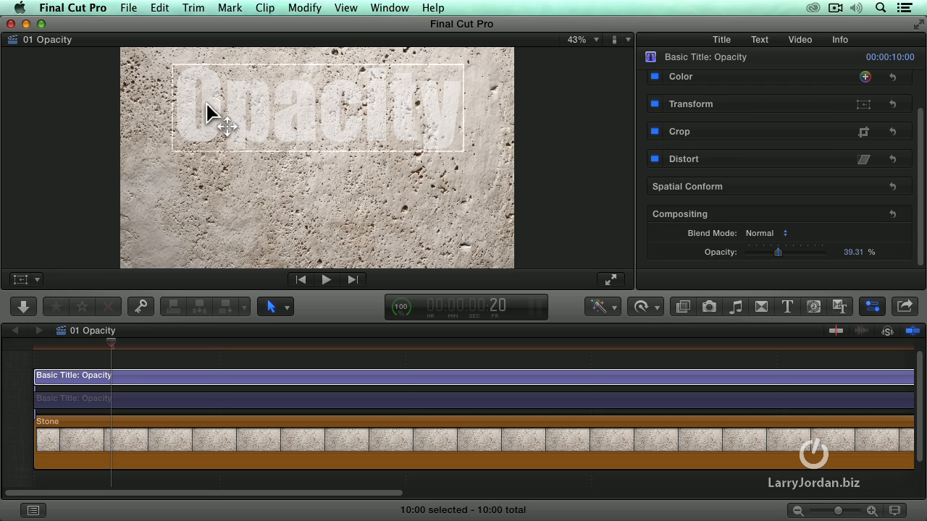
pyautogui.moveTo(218, 137)
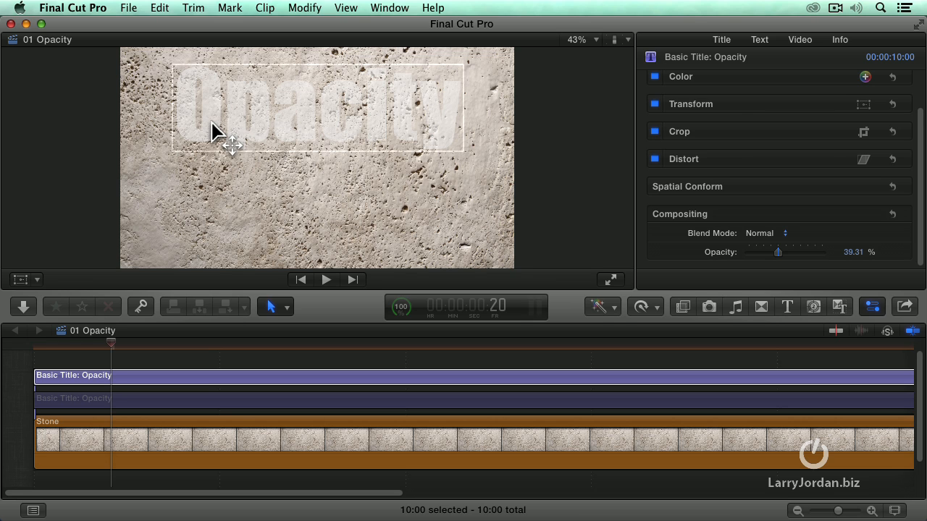
pyautogui.moveTo(292, 156)
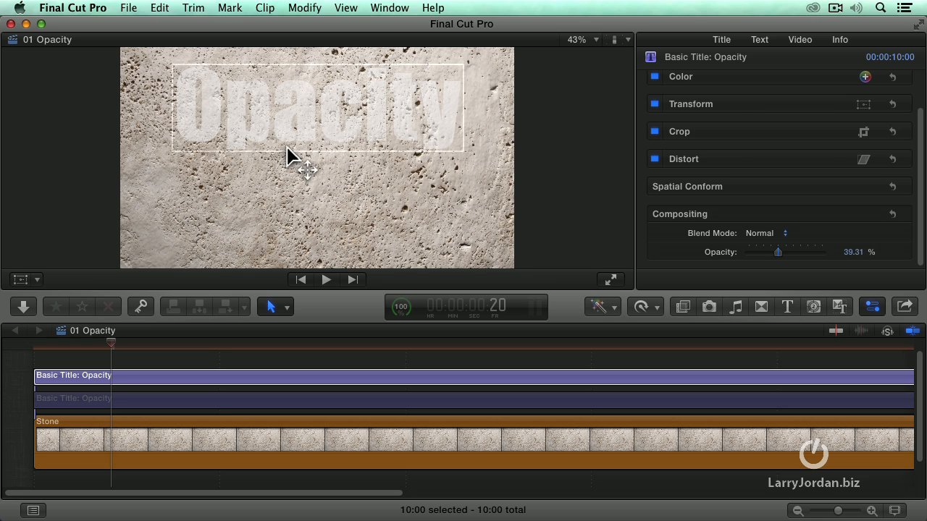
pyautogui.moveTo(778, 252); pyautogui.dragTo(761, 252)
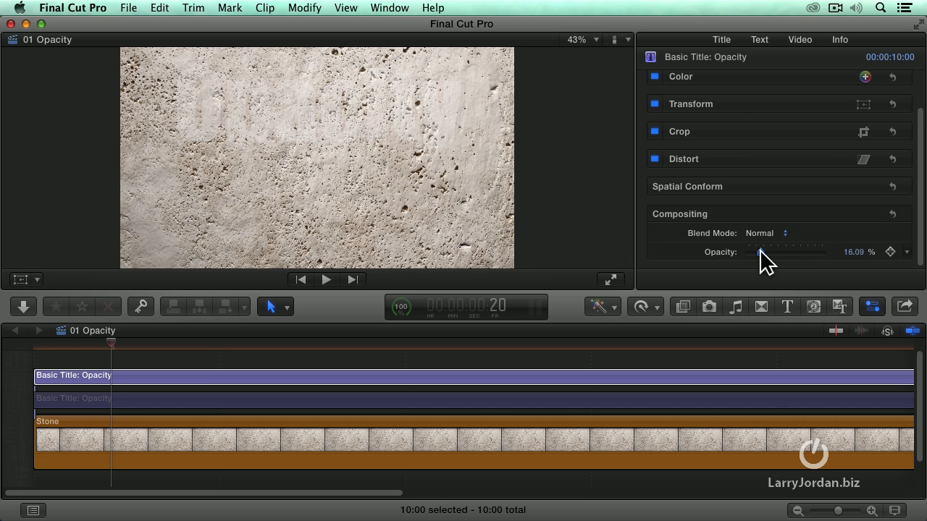
pyautogui.moveTo(760, 252); pyautogui.dragTo(776, 252)
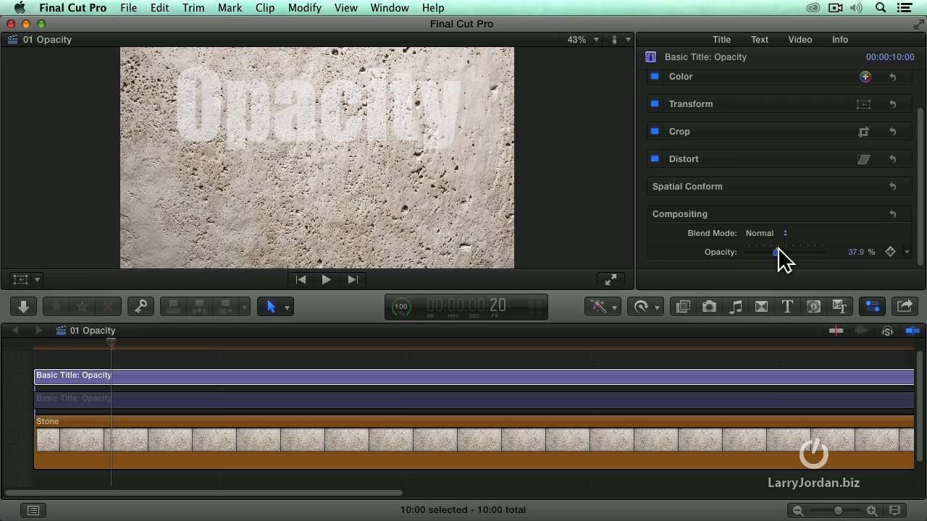
pyautogui.moveTo(777, 252); pyautogui.dragTo(823, 252)
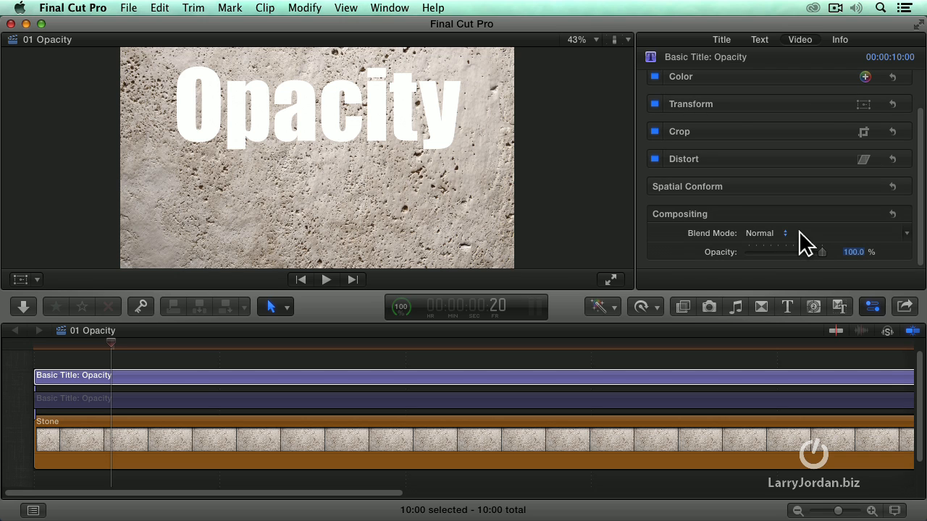
pyautogui.moveTo(663, 239)
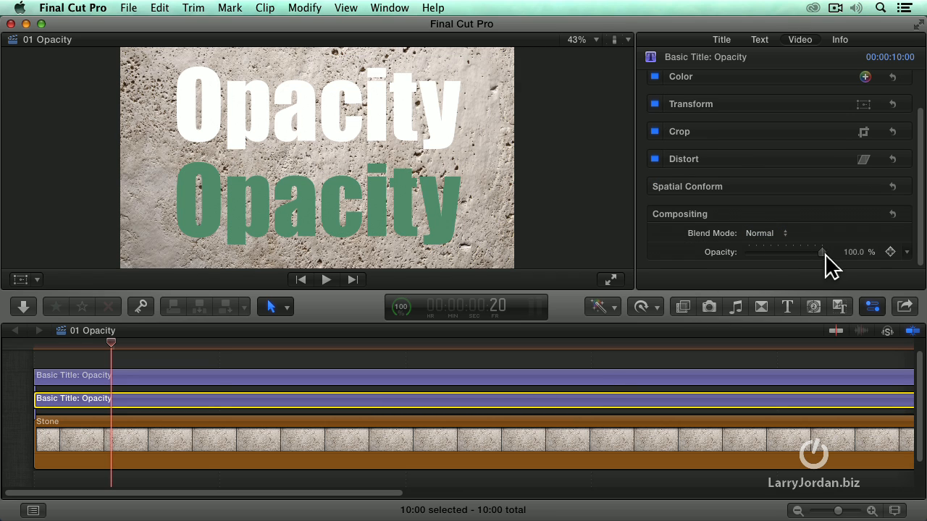
# Fade the green Opacity title almost away, then bring it back to 100% opacity.
pyautogui.moveTo(822, 252); pyautogui.dragTo(788, 252)
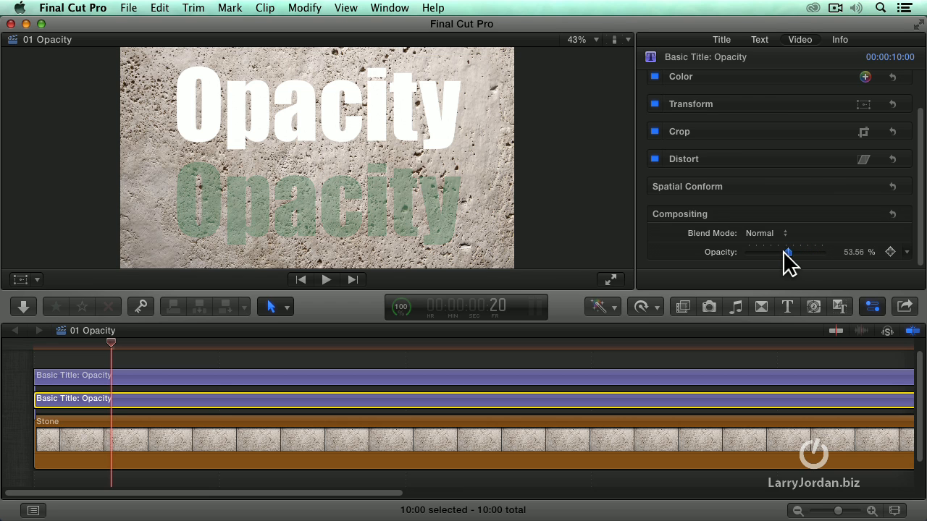
pyautogui.moveTo(788, 252); pyautogui.dragTo(762, 252)
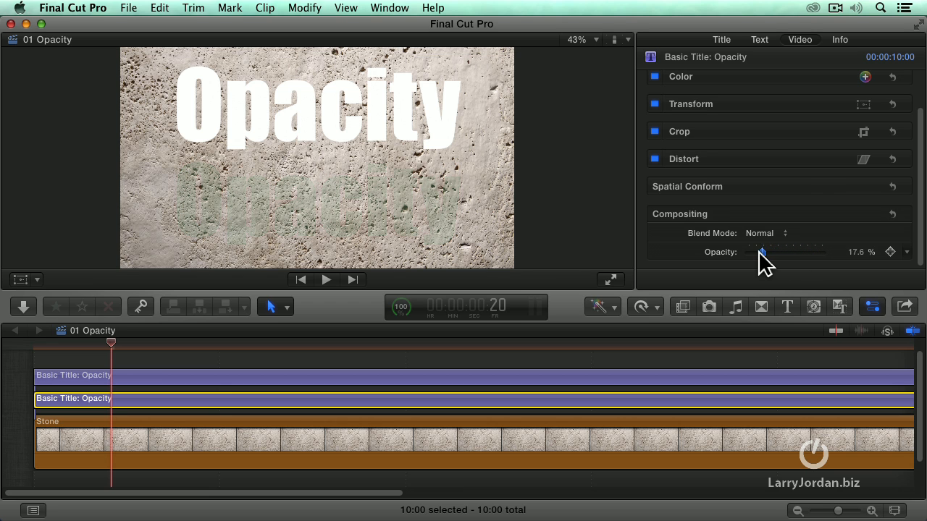
pyautogui.moveTo(762, 252); pyautogui.dragTo(822, 252)
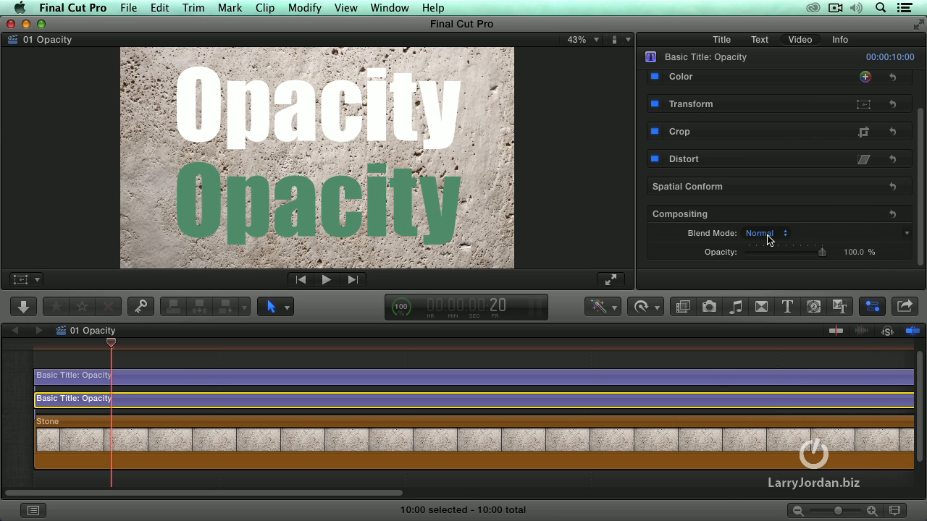
# Set the green title's blend mode to Multiply so the stone shows through.
pyautogui.click(765, 233)
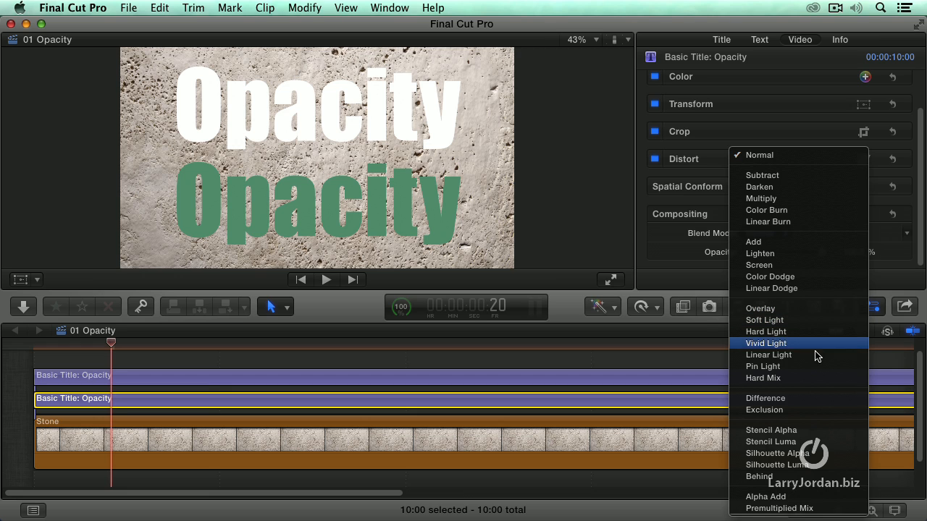
pyautogui.moveTo(823, 308)
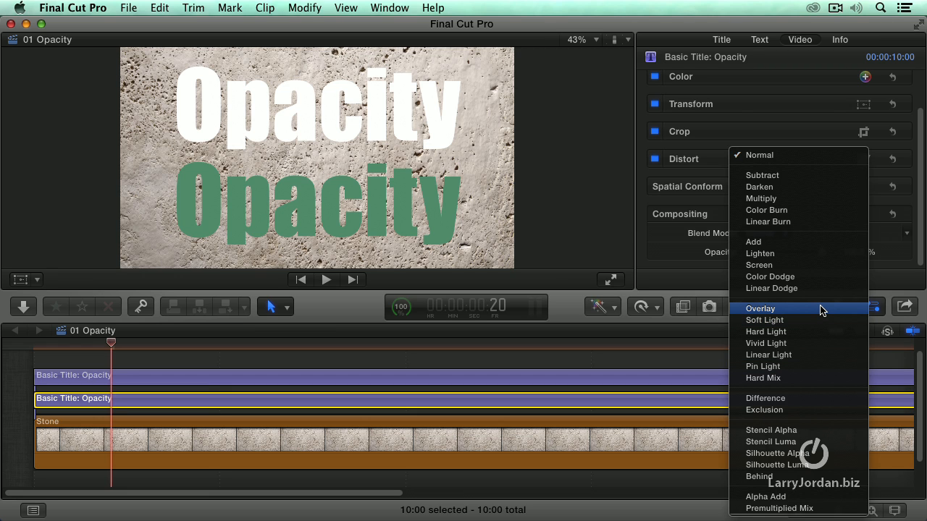
pyautogui.moveTo(823, 368)
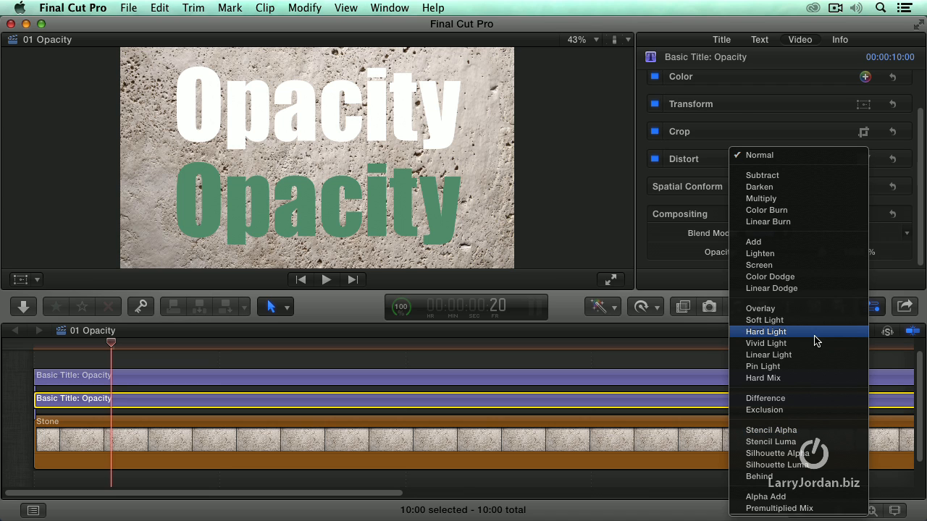
pyautogui.moveTo(818, 210)
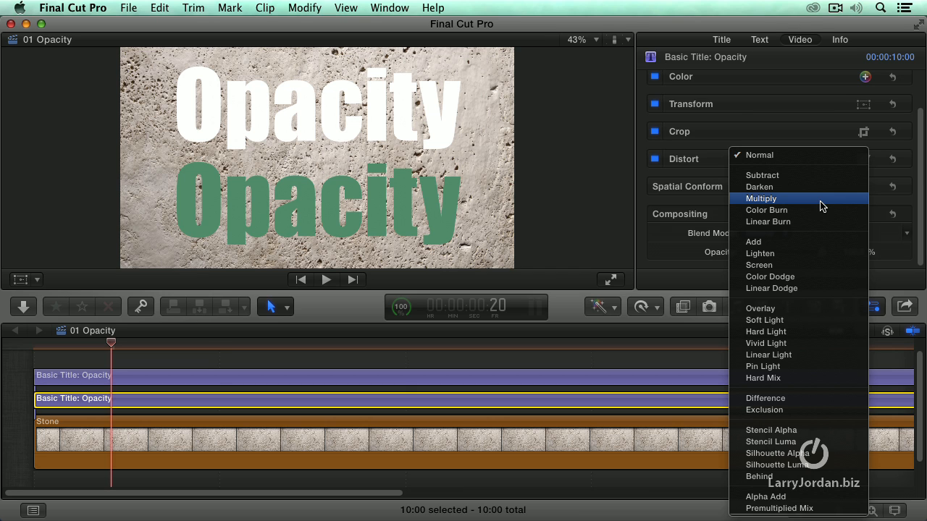
pyautogui.click(762, 199)
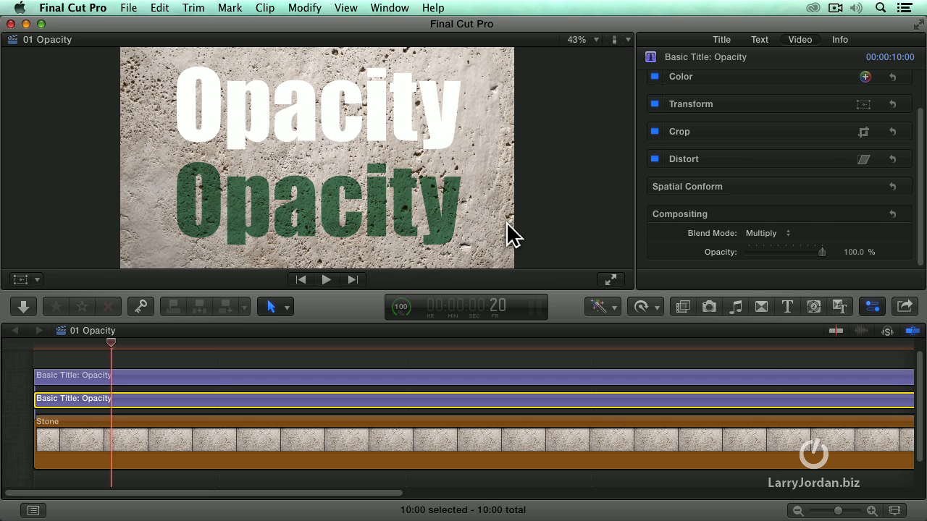
pyautogui.moveTo(466, 220)
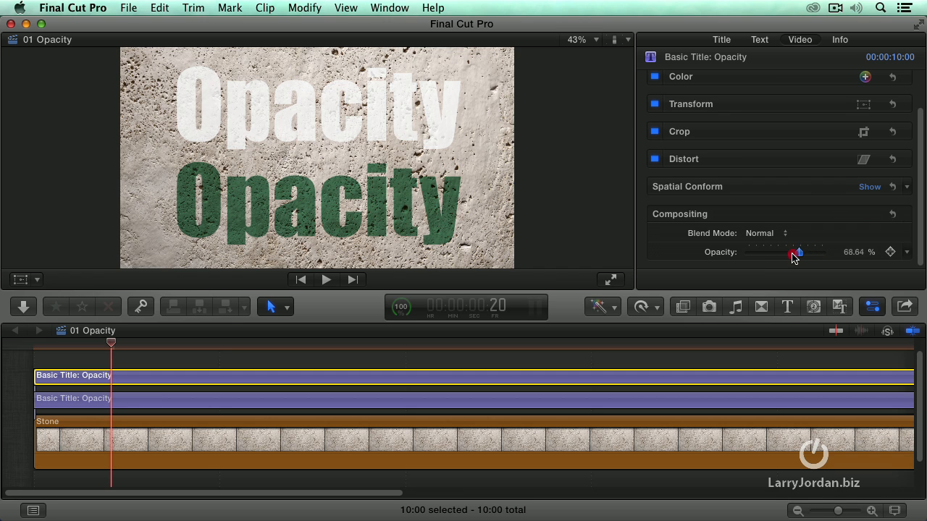
# Lower the white title's opacity to about 50.7%.
pyautogui.moveTo(796, 252); pyautogui.dragTo(785, 252)
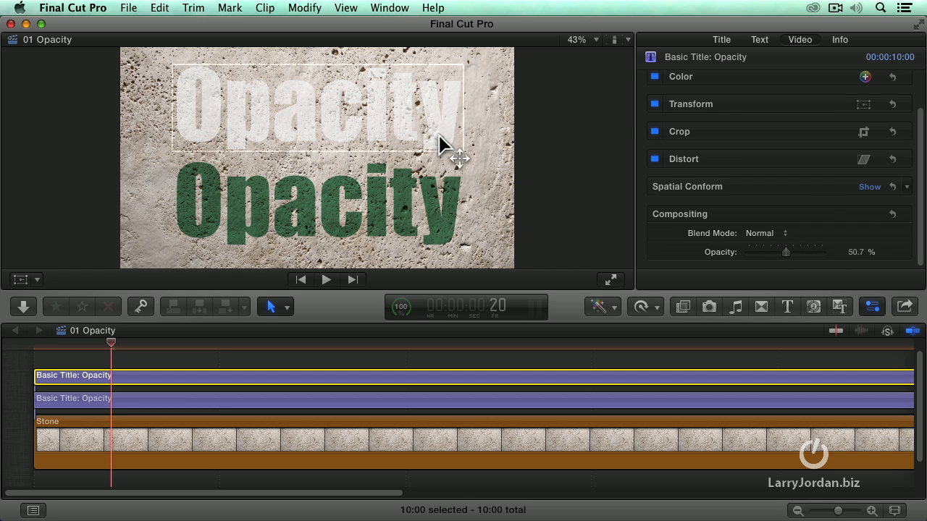
pyautogui.moveTo(443, 138)
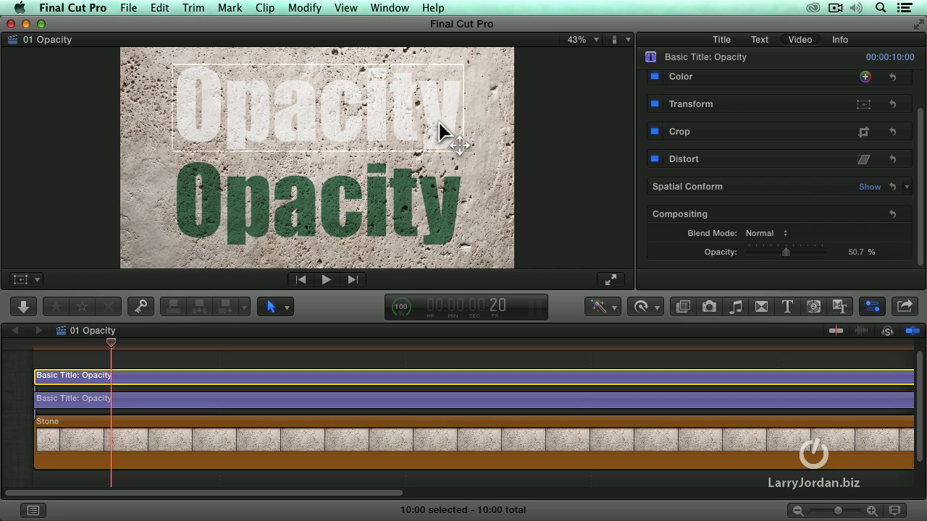
pyautogui.moveTo(495, 195)
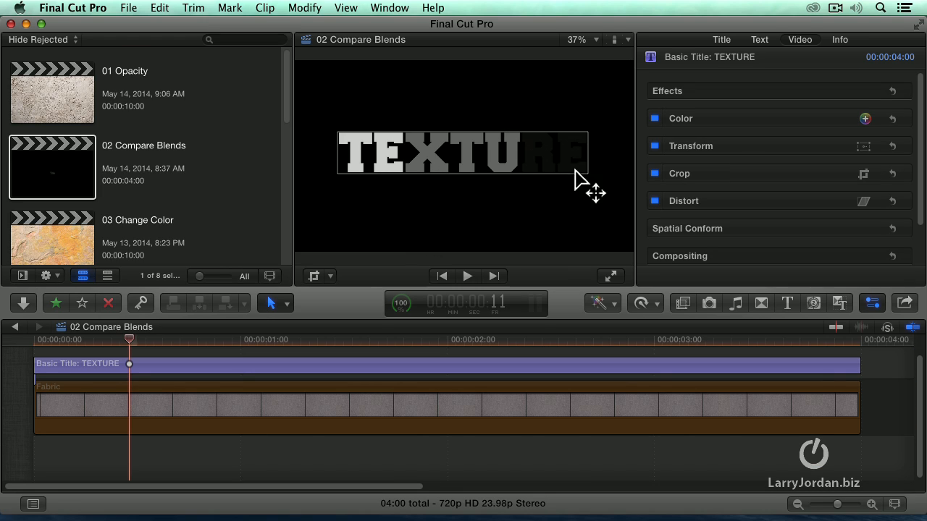
pyautogui.moveTo(547, 168)
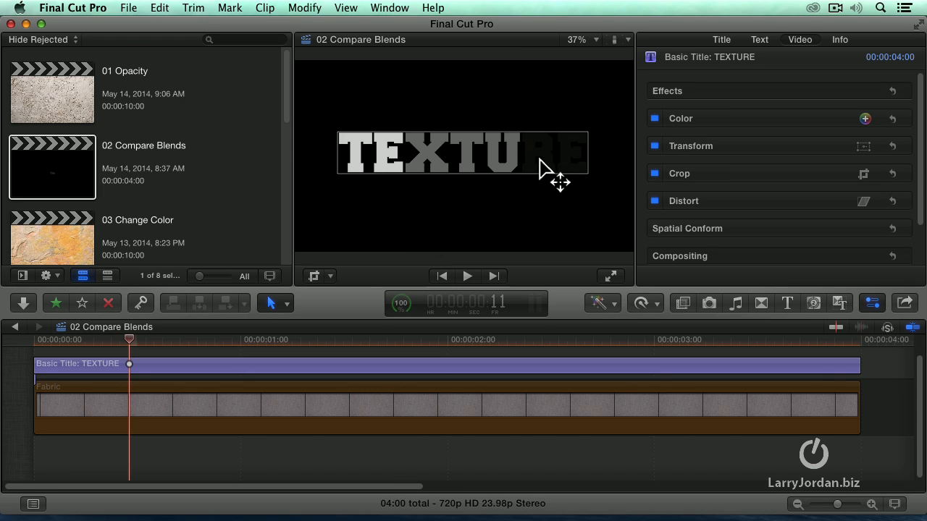
pyautogui.moveTo(568, 171)
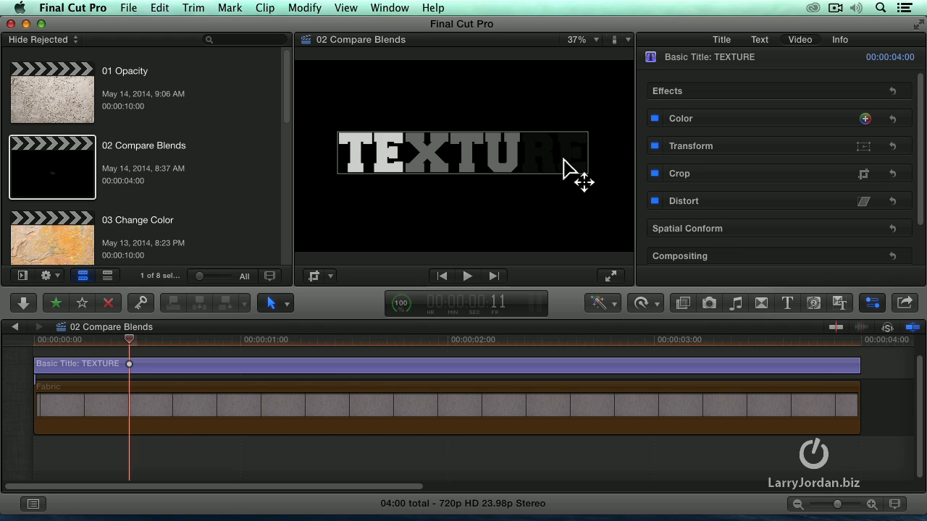
pyautogui.moveTo(384, 167)
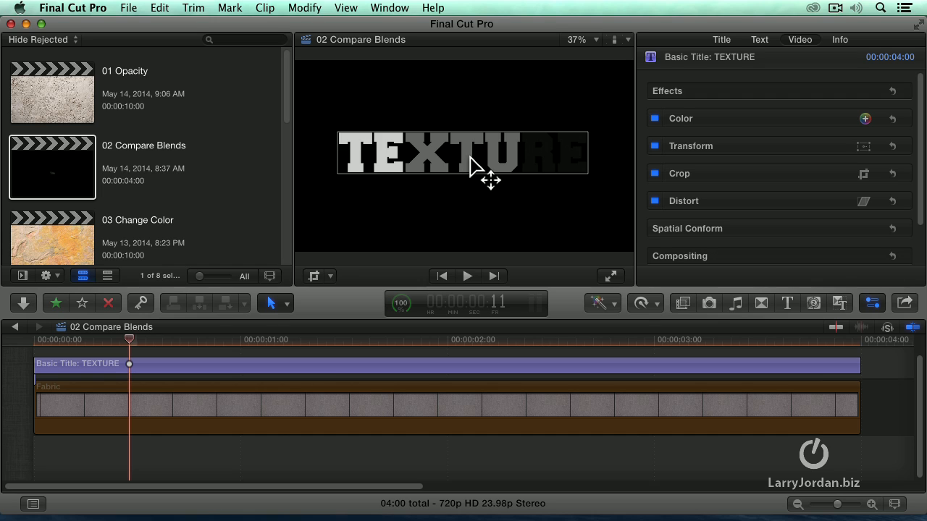
pyautogui.moveTo(565, 173)
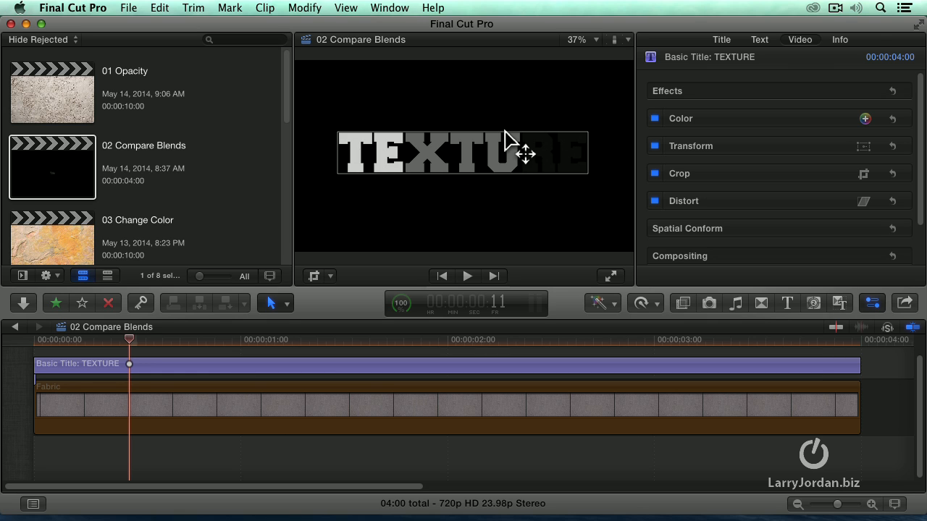
# Re-enable the disabled Fabric background clip under the TEXTURE title.
pyautogui.click(485, 405)
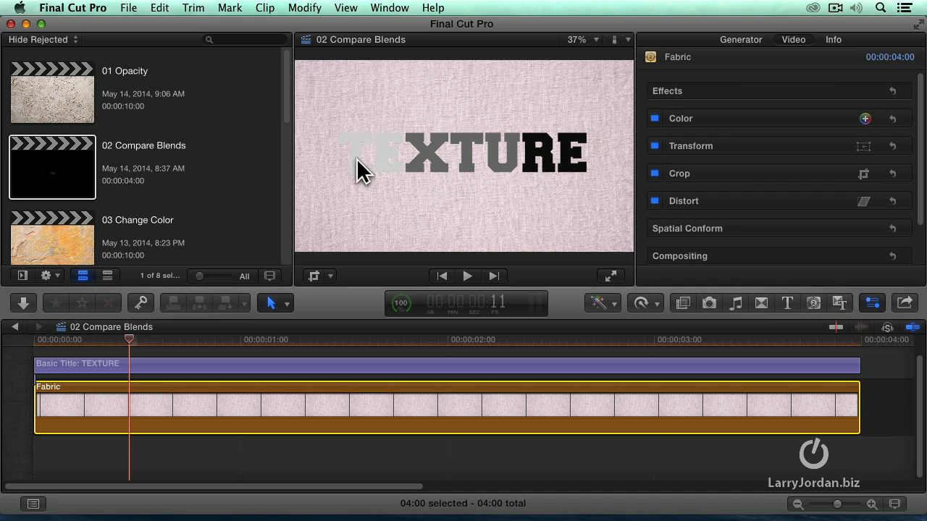
pyautogui.moveTo(495, 174)
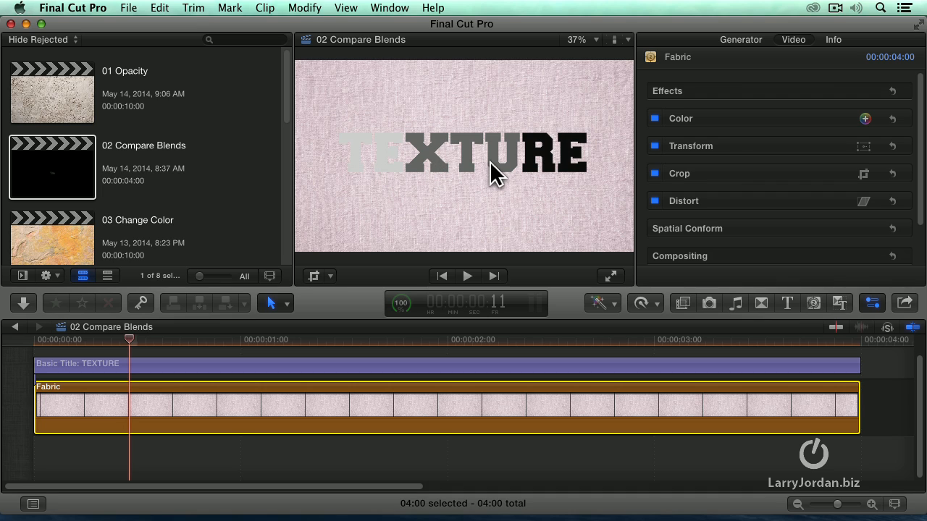
pyautogui.moveTo(542, 260)
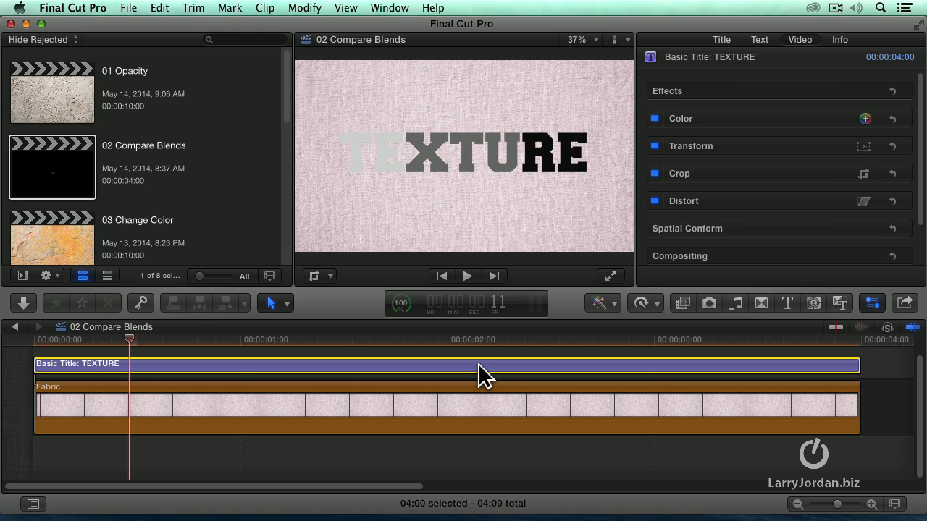
pyautogui.moveTo(716, 374)
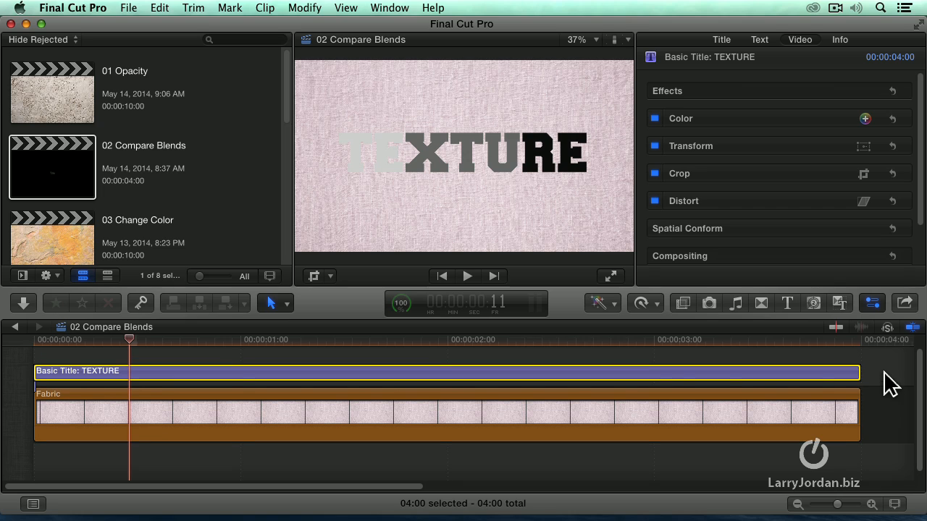
pyautogui.moveTo(657, 382)
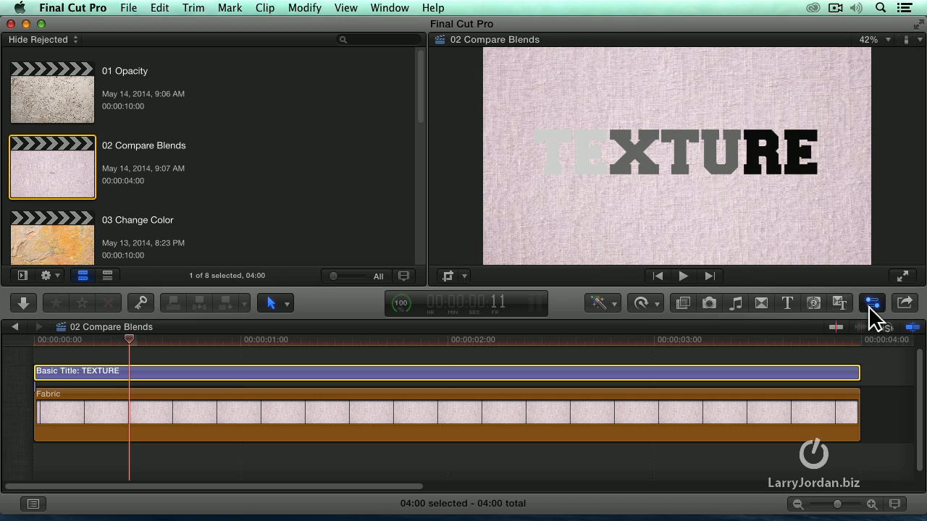
# Show the TEXTURE title's Compositing settings and reveal its blend mode list at Normal.
pyautogui.click(872, 303)
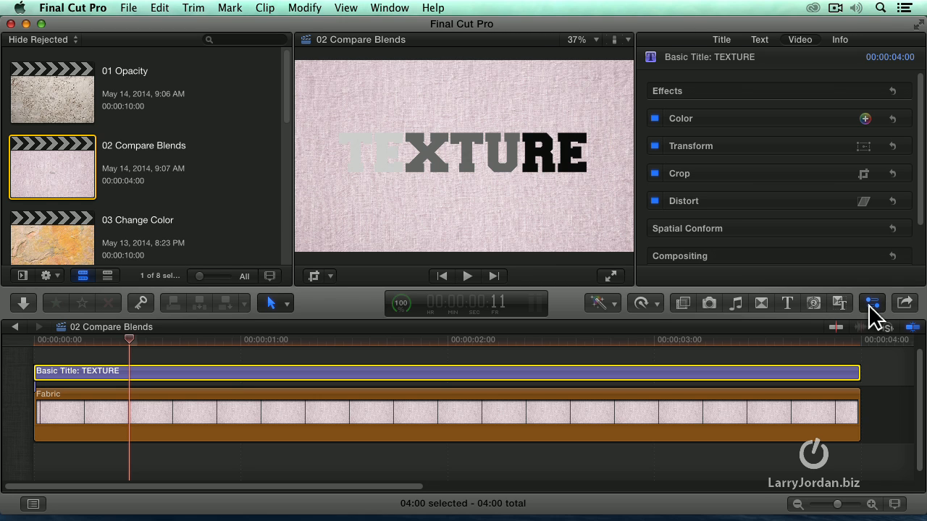
pyautogui.moveTo(805, 49)
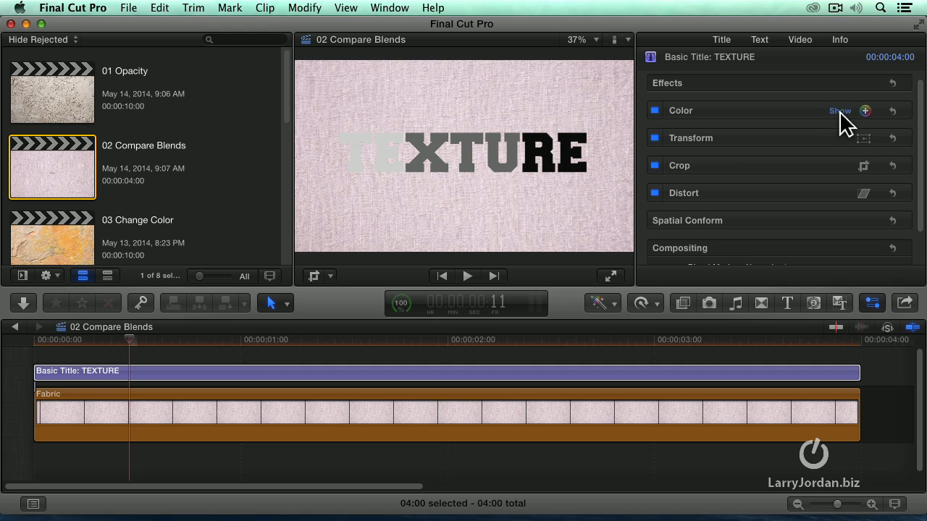
pyautogui.moveTo(848, 145)
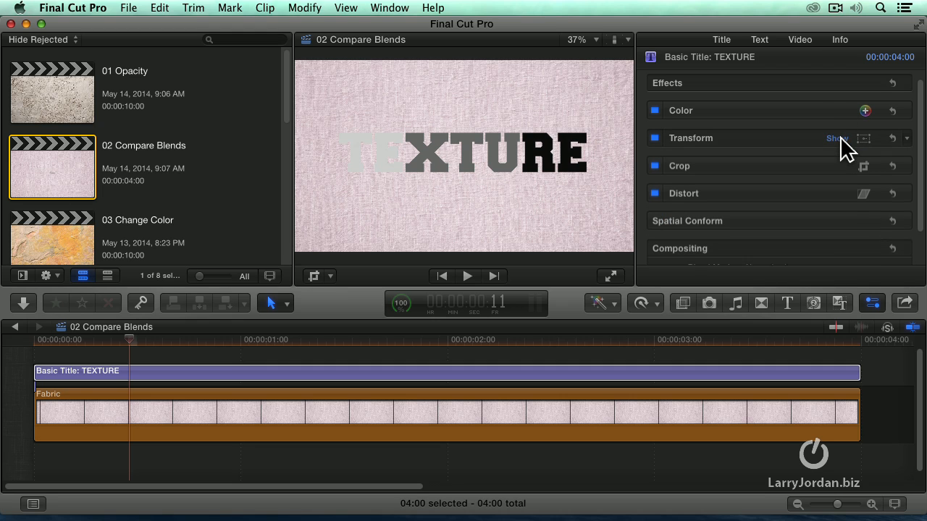
pyautogui.moveTo(803, 206)
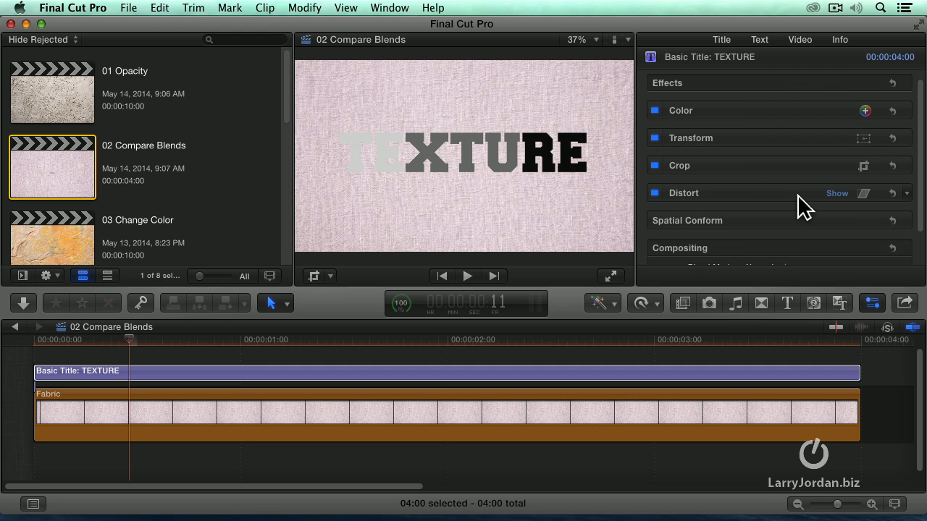
pyautogui.scroll(-3)
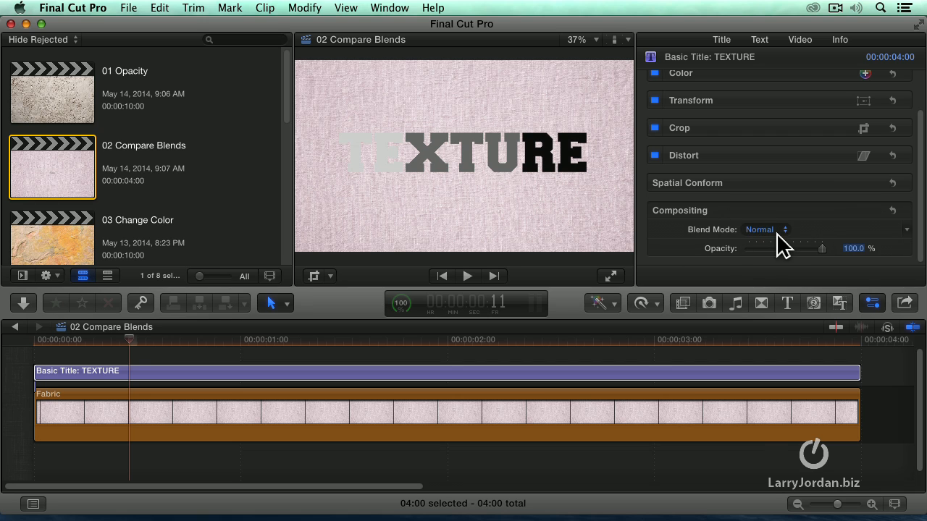
pyautogui.click(765, 229)
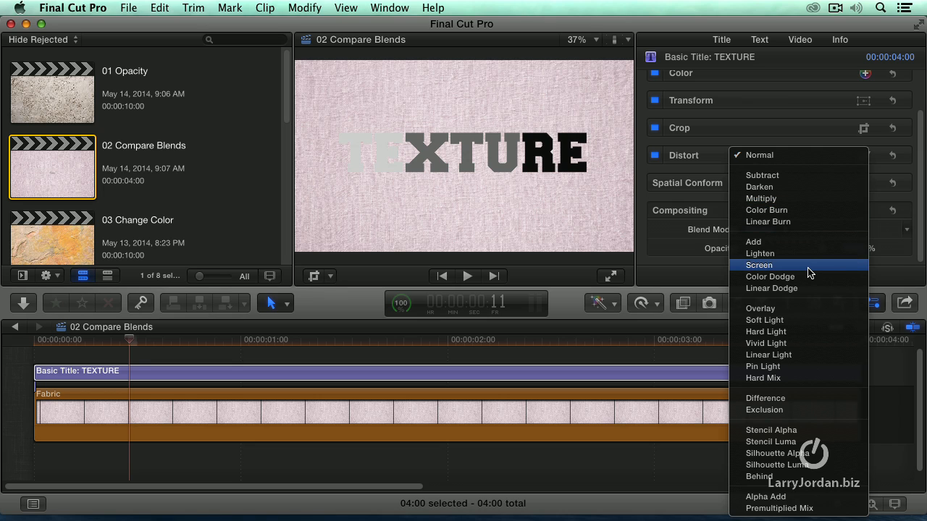
pyautogui.moveTo(770, 277)
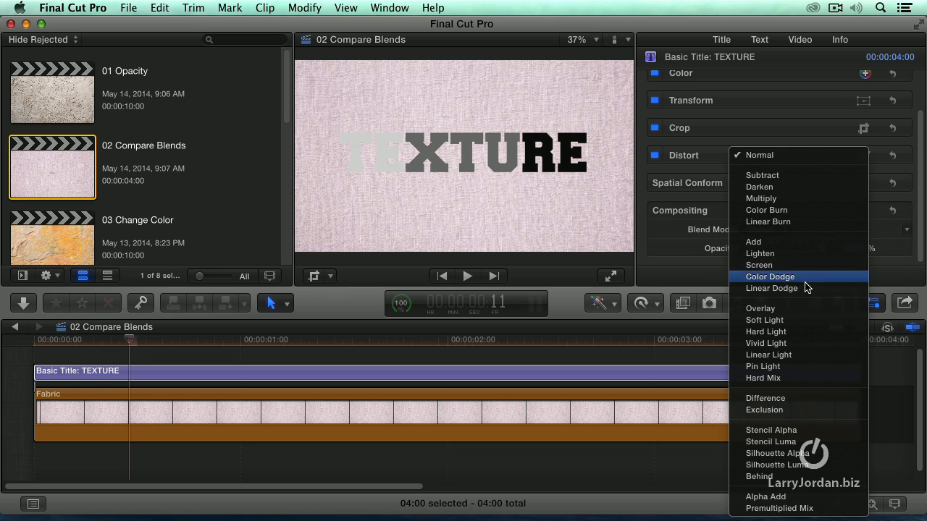
pyautogui.moveTo(759, 265)
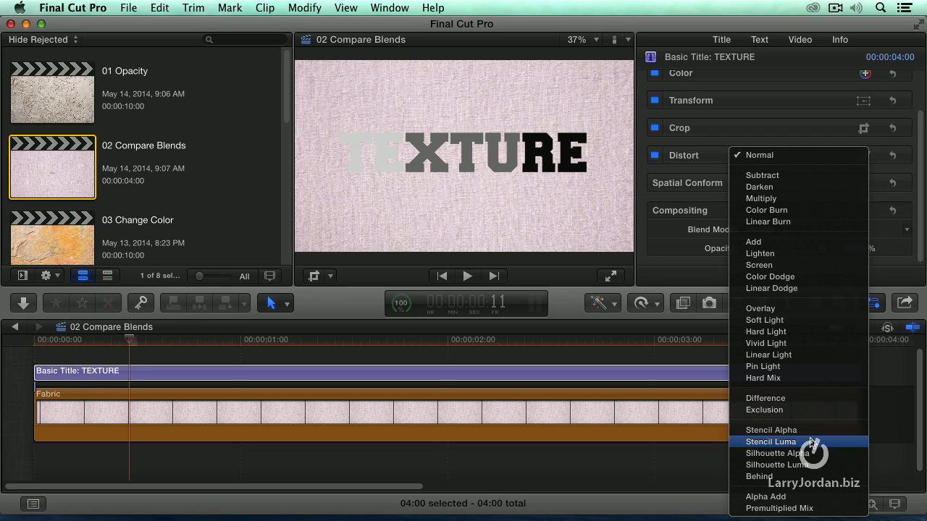
pyautogui.moveTo(759, 476)
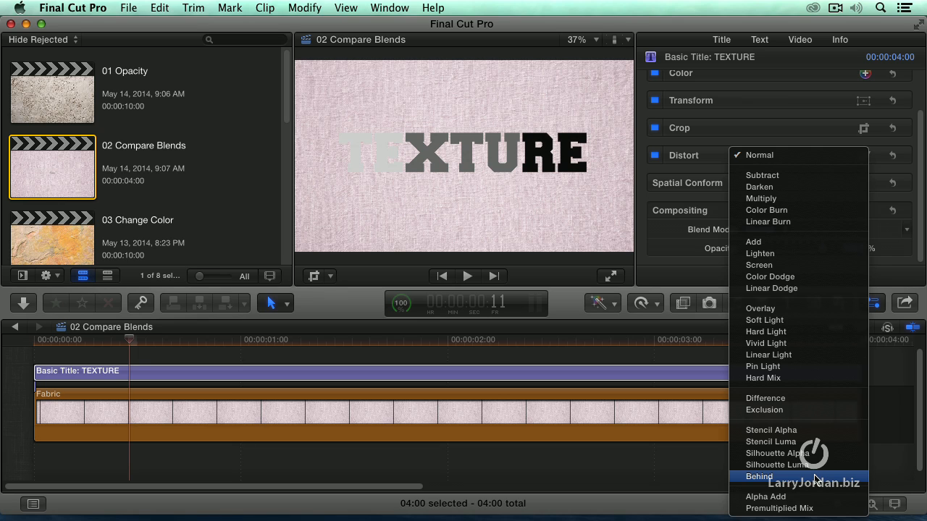
pyautogui.moveTo(770, 442)
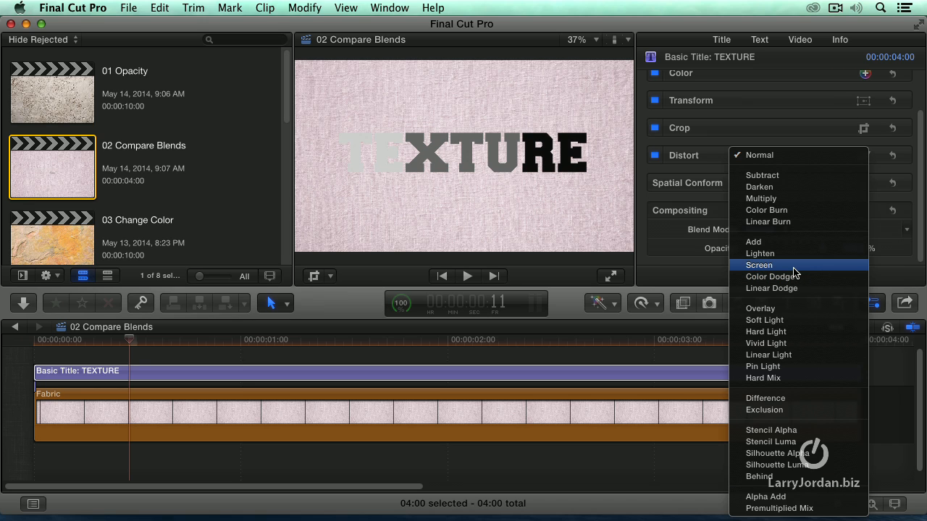
pyautogui.click(759, 265)
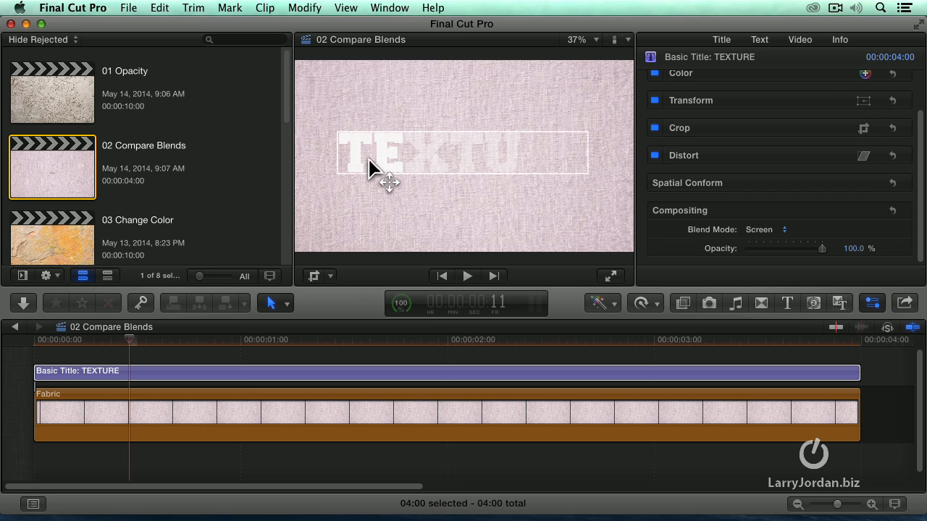
pyautogui.moveTo(383, 174)
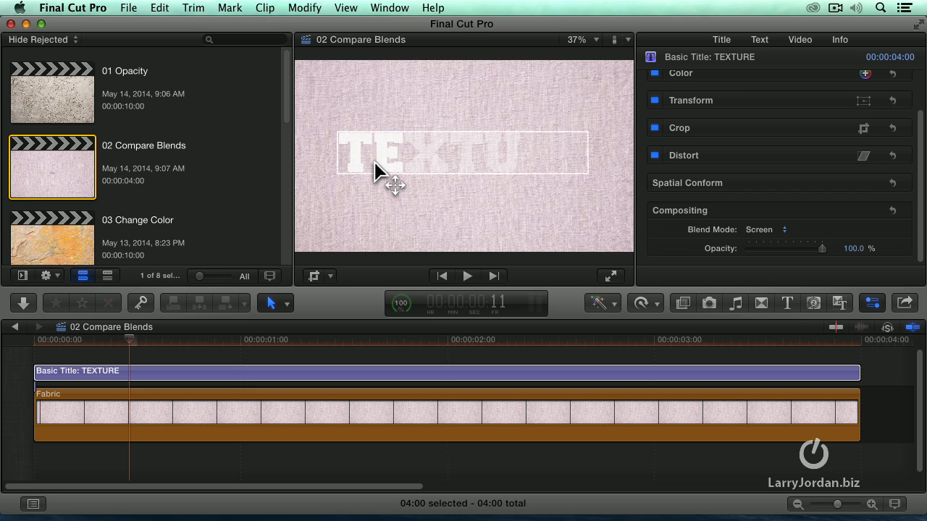
pyautogui.moveTo(406, 170)
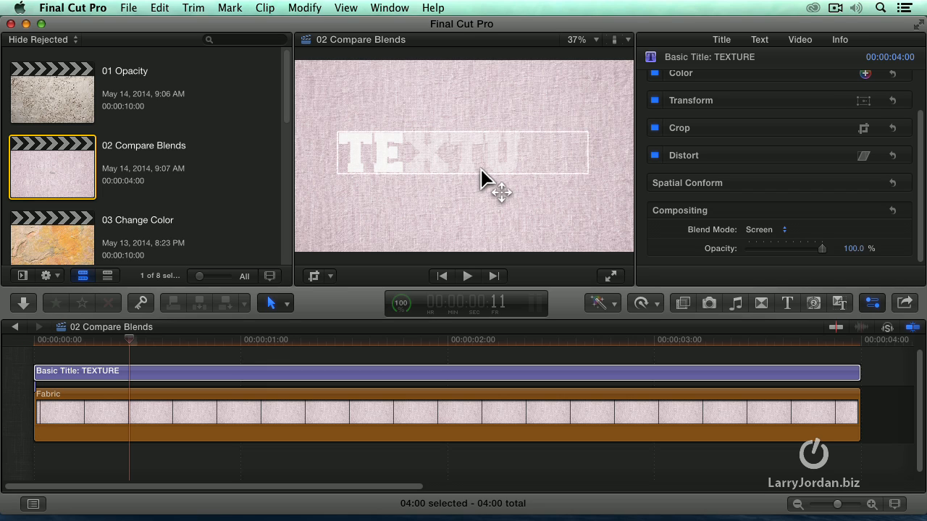
pyautogui.moveTo(471, 174)
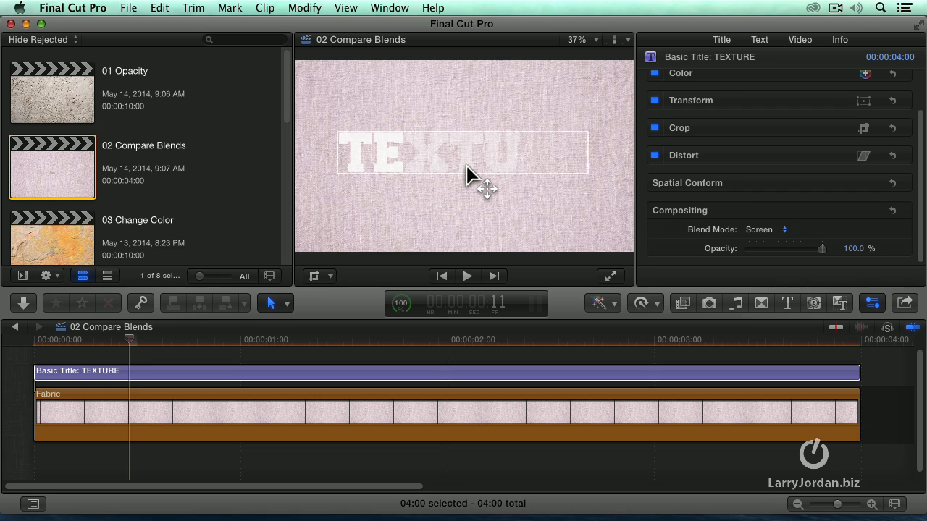
pyautogui.moveTo(572, 185)
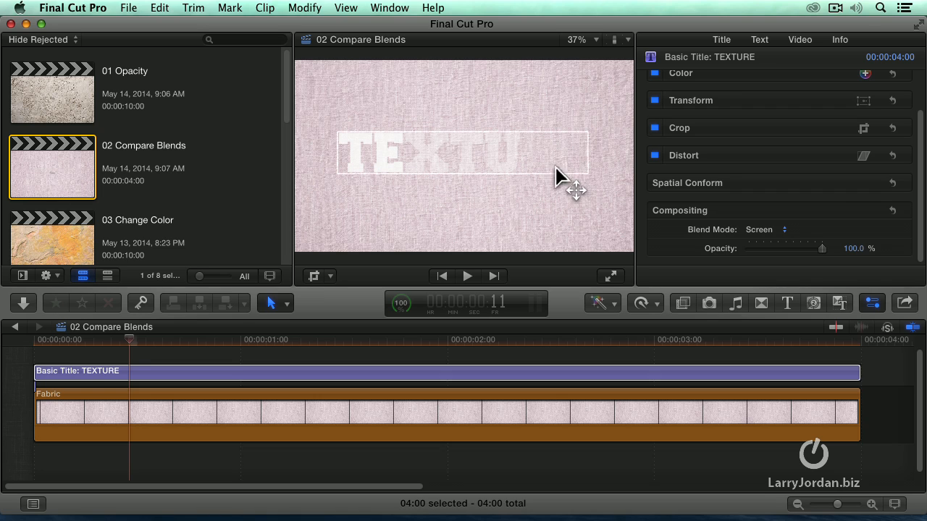
pyautogui.moveTo(566, 159)
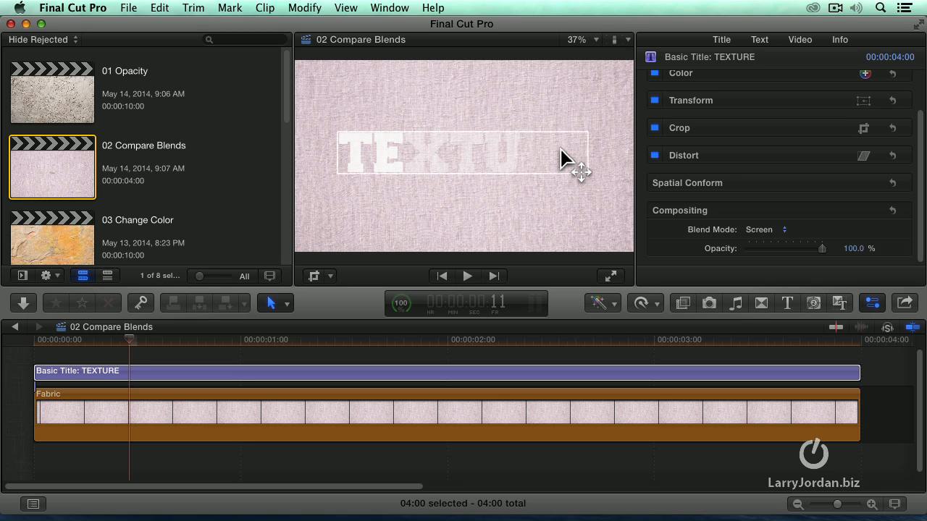
# Set the TEXTURE title's blend mode to Overlay so the fabric weave shows through.
pyautogui.click(767, 229)
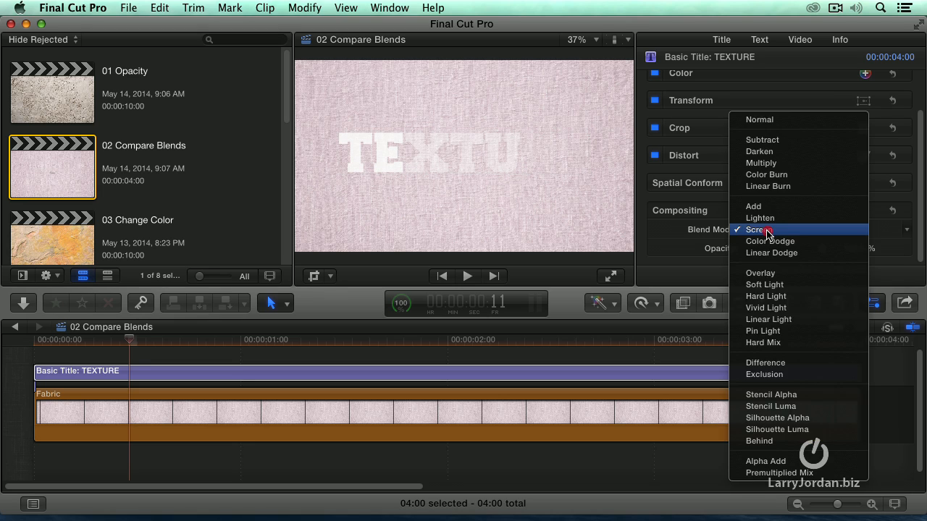
pyautogui.moveTo(782, 217)
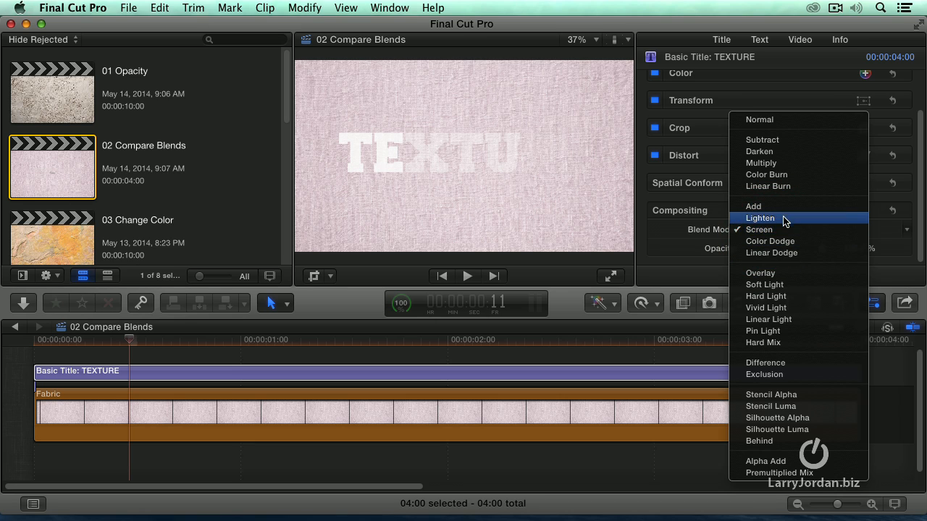
pyautogui.moveTo(795, 252)
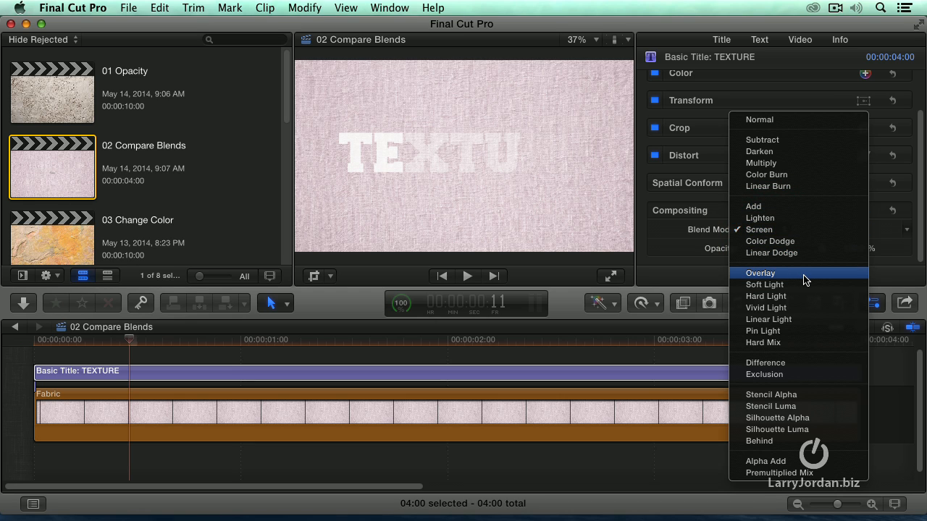
pyautogui.click(760, 272)
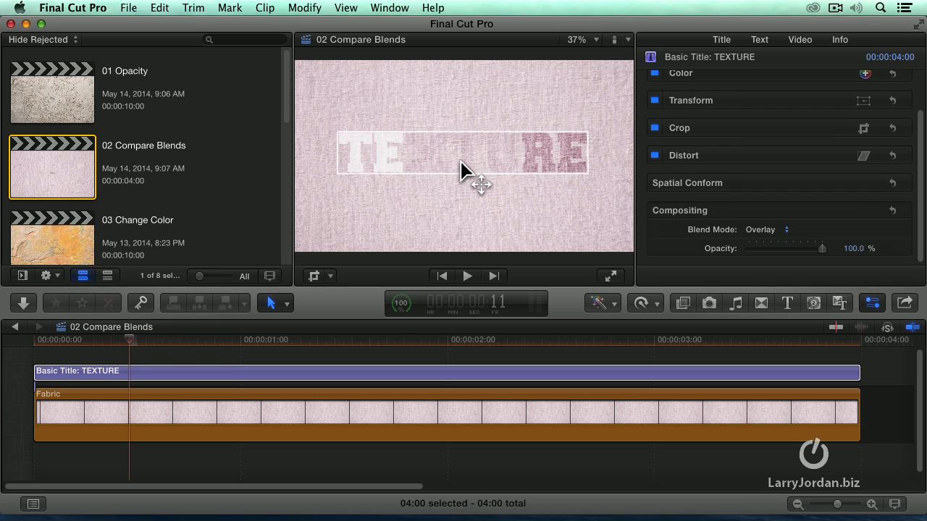
pyautogui.moveTo(481, 171)
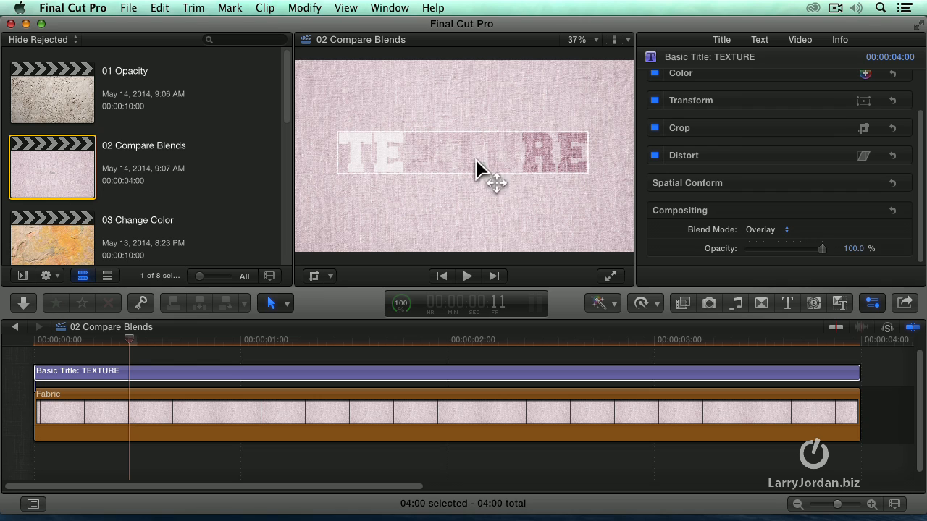
pyautogui.moveTo(467, 171)
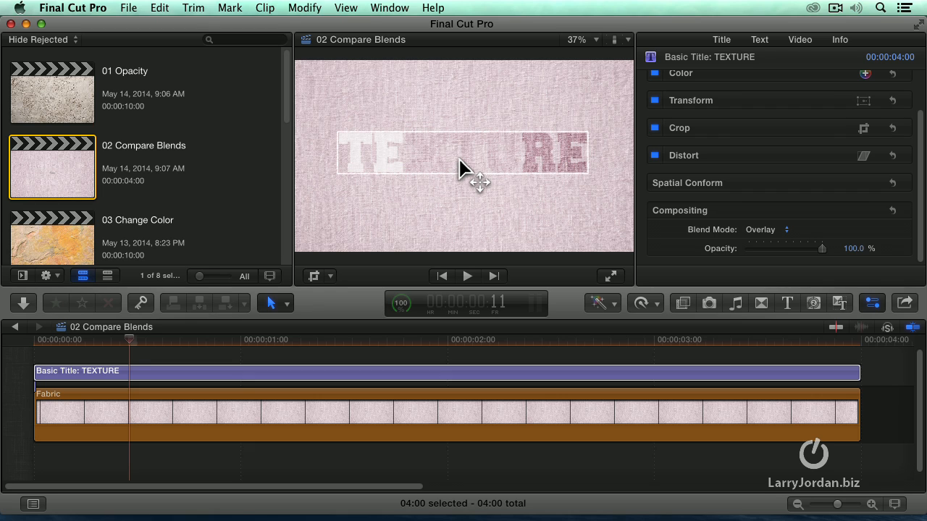
pyautogui.click(768, 229)
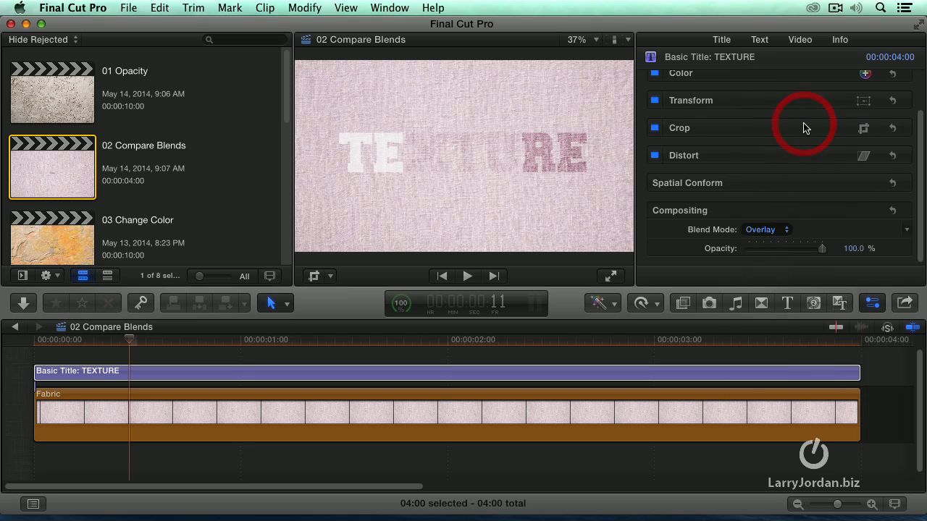
# Try Multiply on the TEXTURE title, then switch its blend mode to Darken.
pyautogui.click(765, 228)
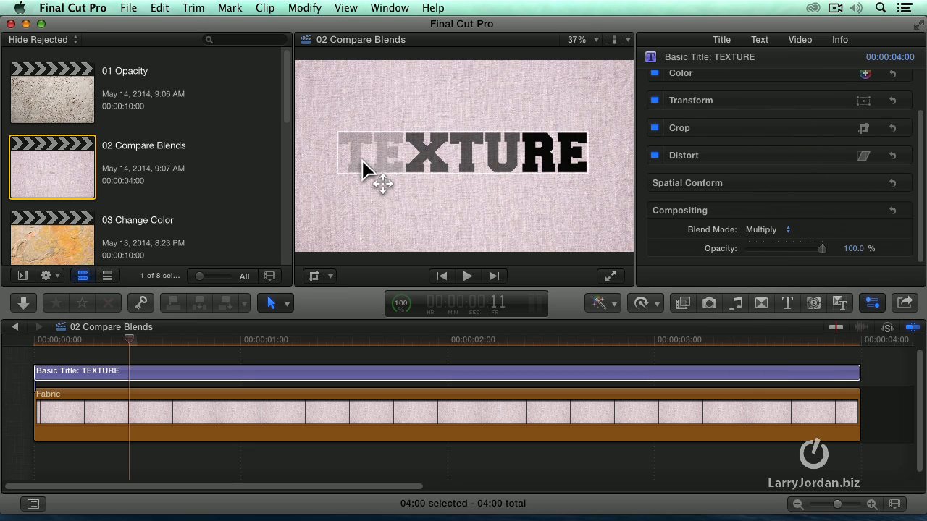
pyautogui.moveTo(446, 170)
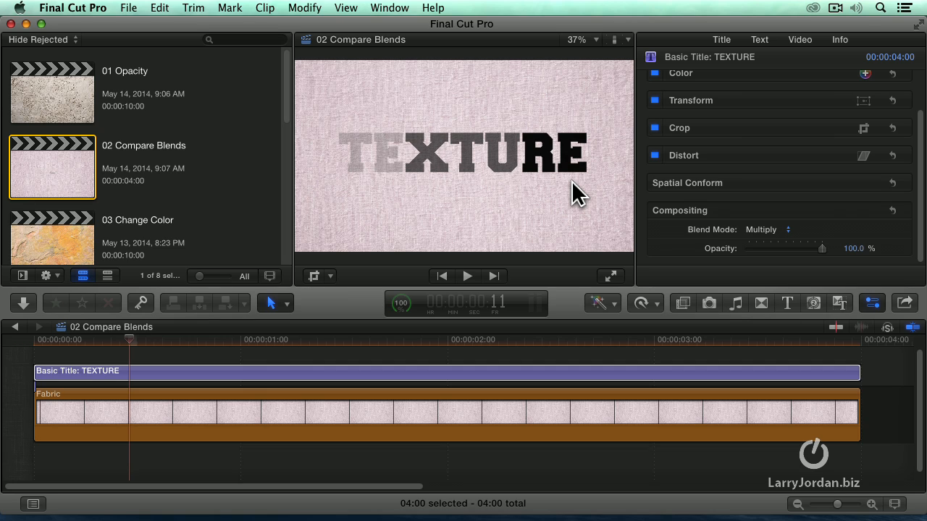
pyautogui.click(768, 229)
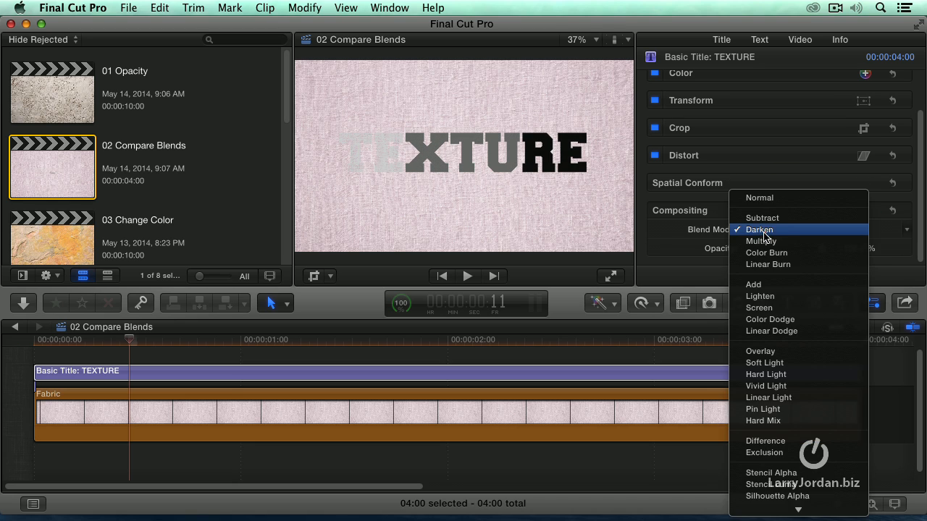
# Cycle the title through Subtract and Color Burn, ending on Linear Burn.
pyautogui.click(762, 217)
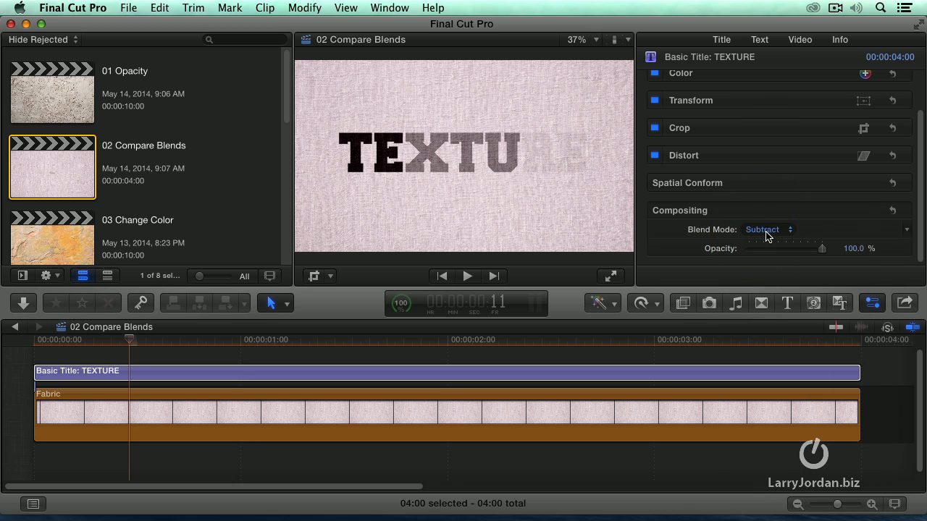
pyautogui.click(767, 229)
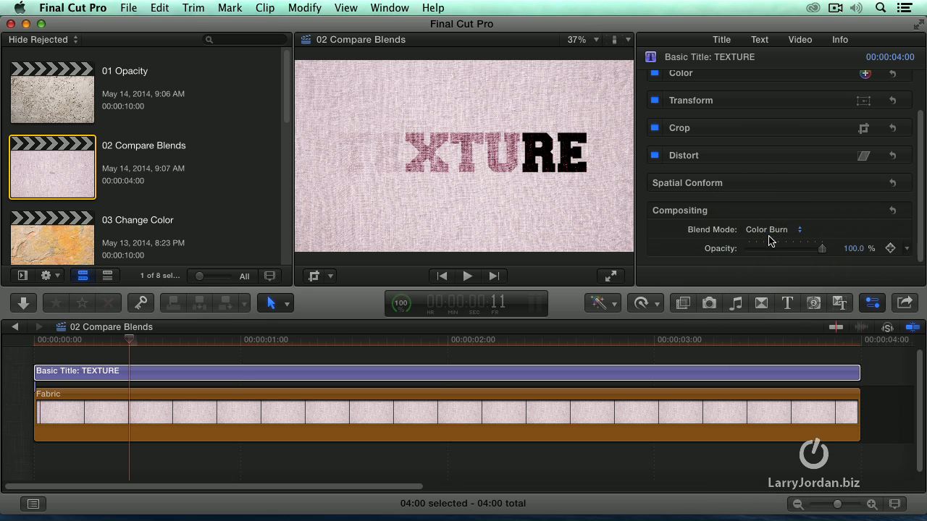
pyautogui.click(774, 229)
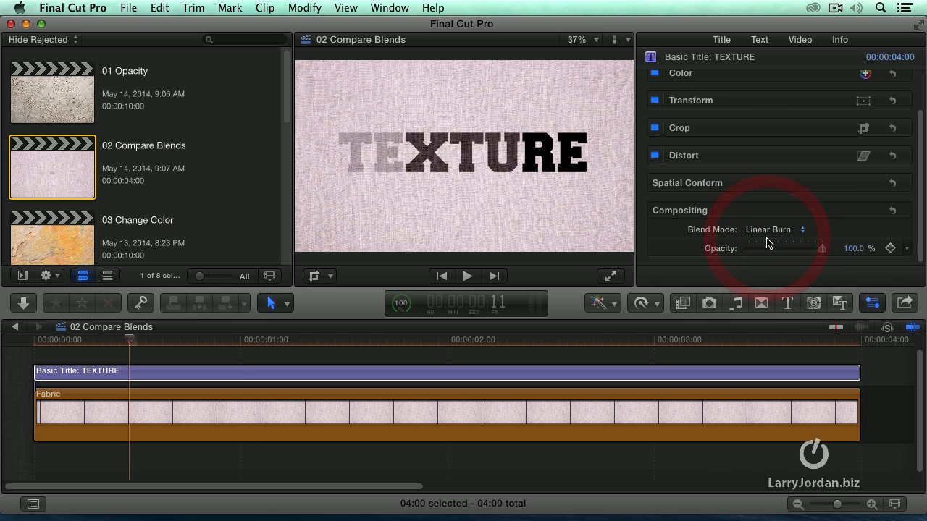
pyautogui.click(774, 229)
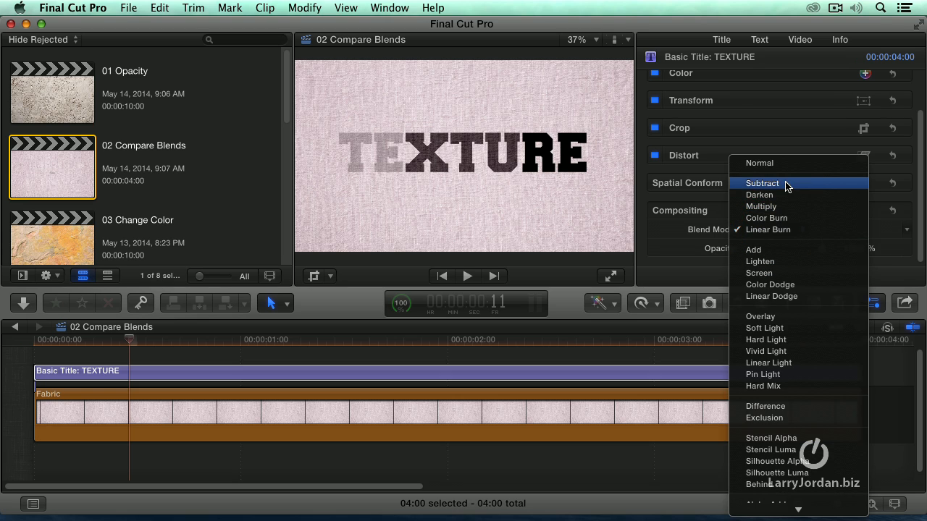
pyautogui.moveTo(799, 191)
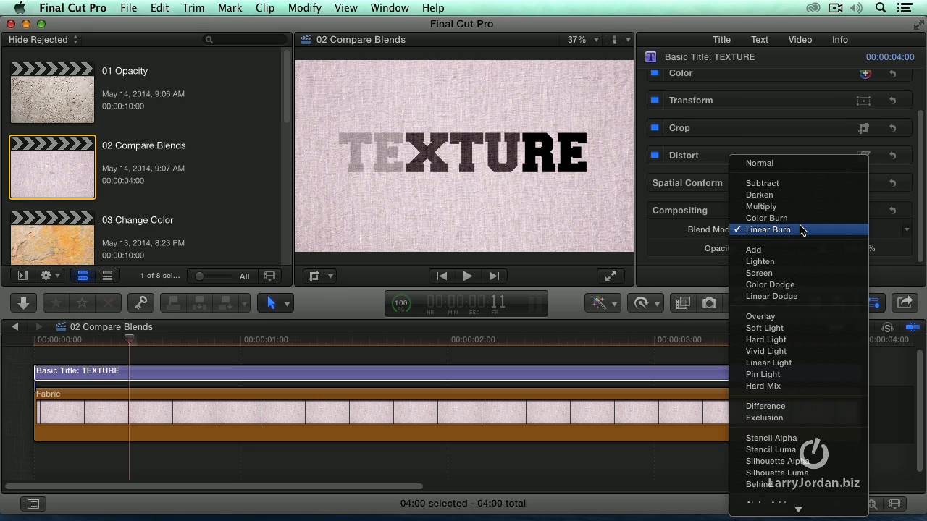
pyautogui.moveTo(770, 296)
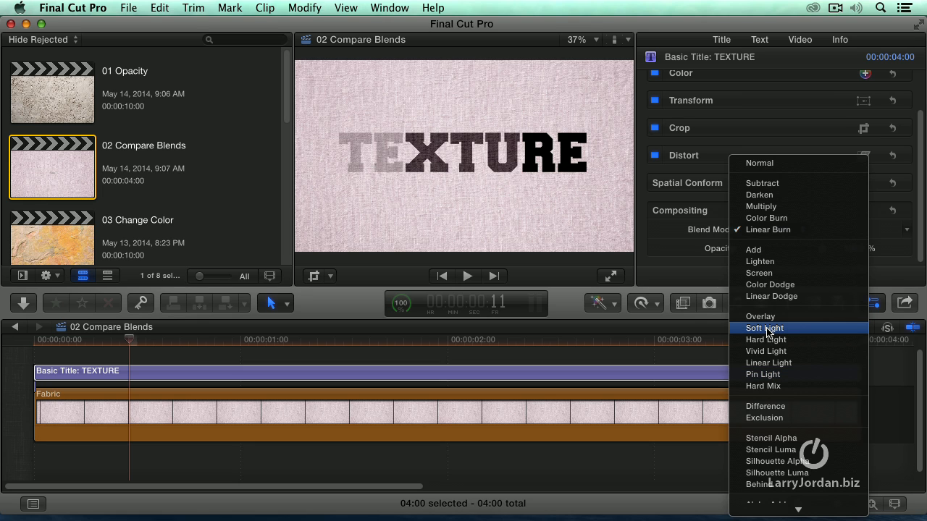
# Try Soft Light on the title, then settle on Linear Light blend mode.
pyautogui.click(765, 328)
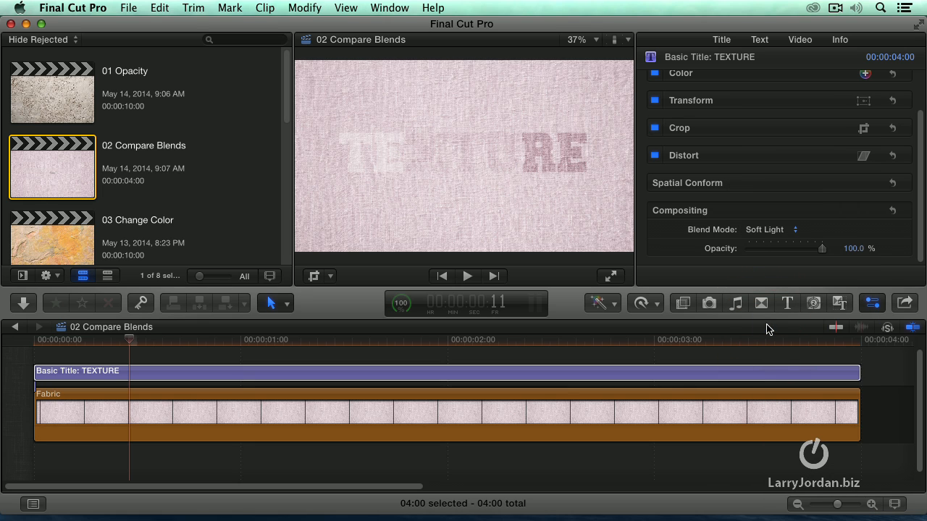
pyautogui.click(771, 229)
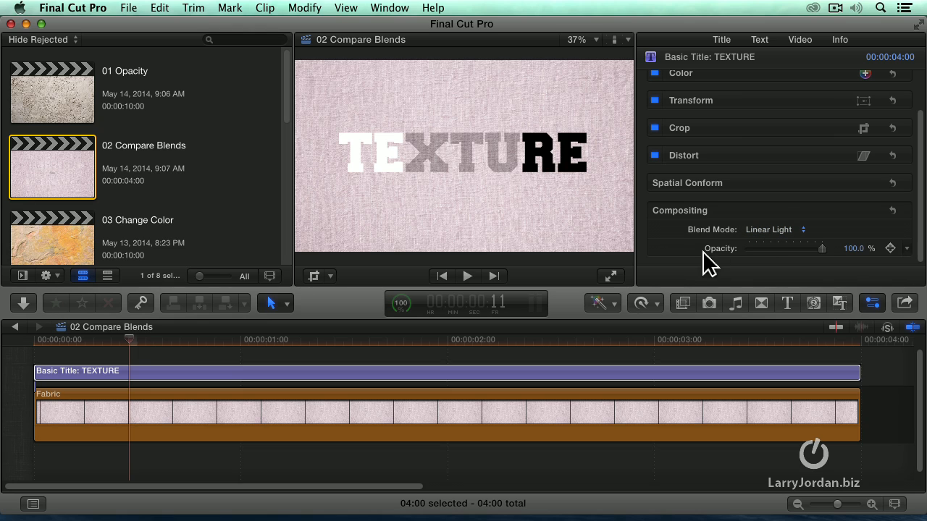
pyautogui.click(775, 229)
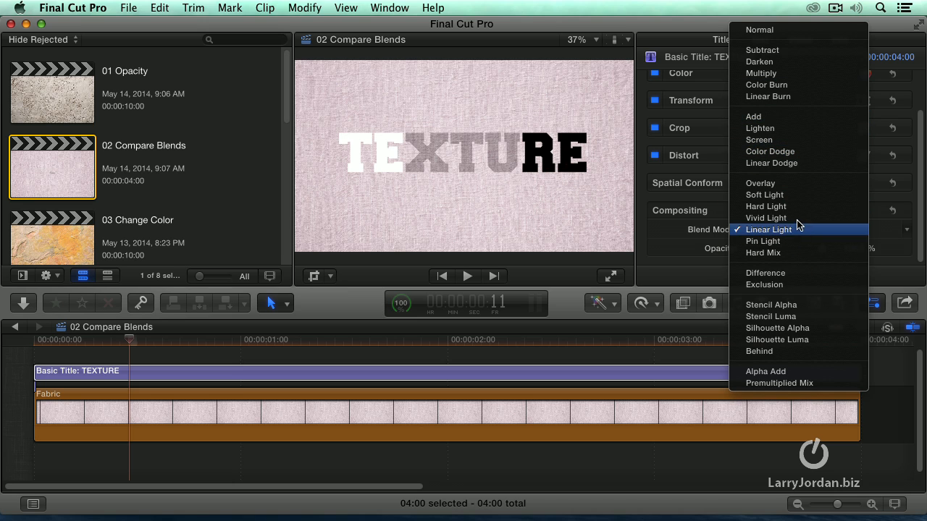
pyautogui.moveTo(766, 84)
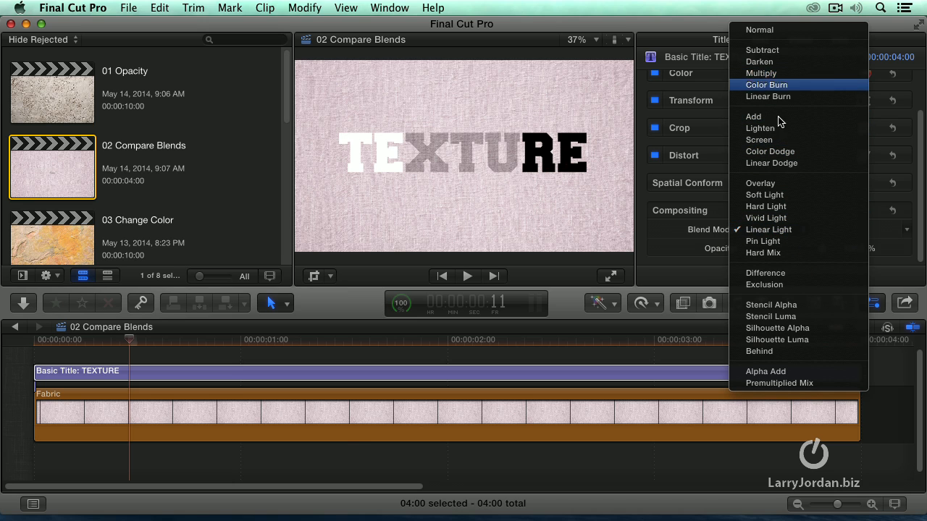